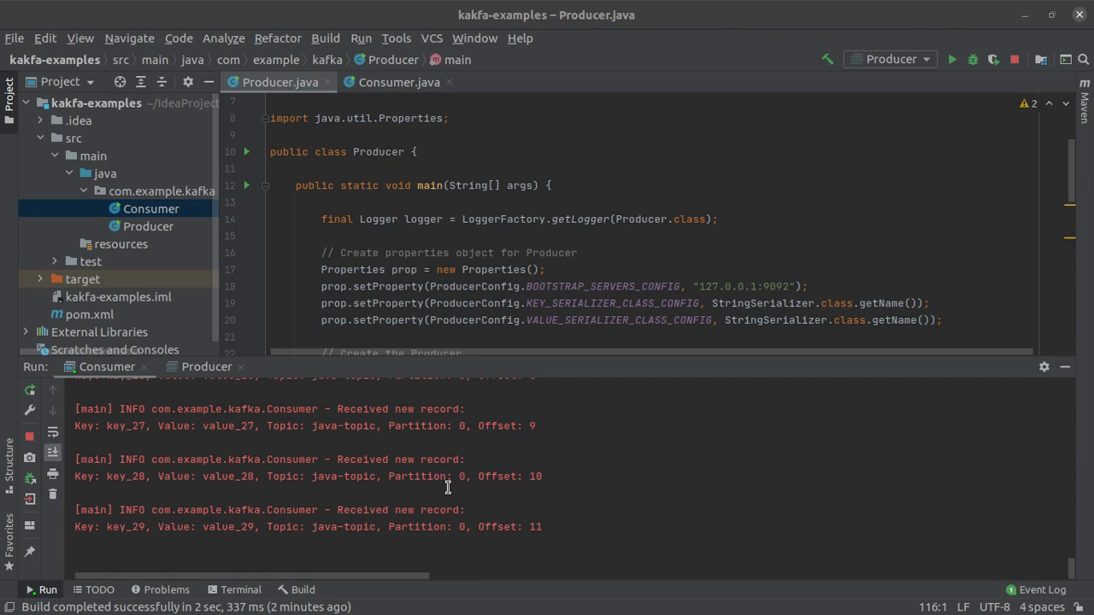
Step: Open Consumer.java and try a second Consumer run, cancelling the 'Process Consumer Is Running' prompt
{"action": "left_click", "coordinate": [398, 82]}
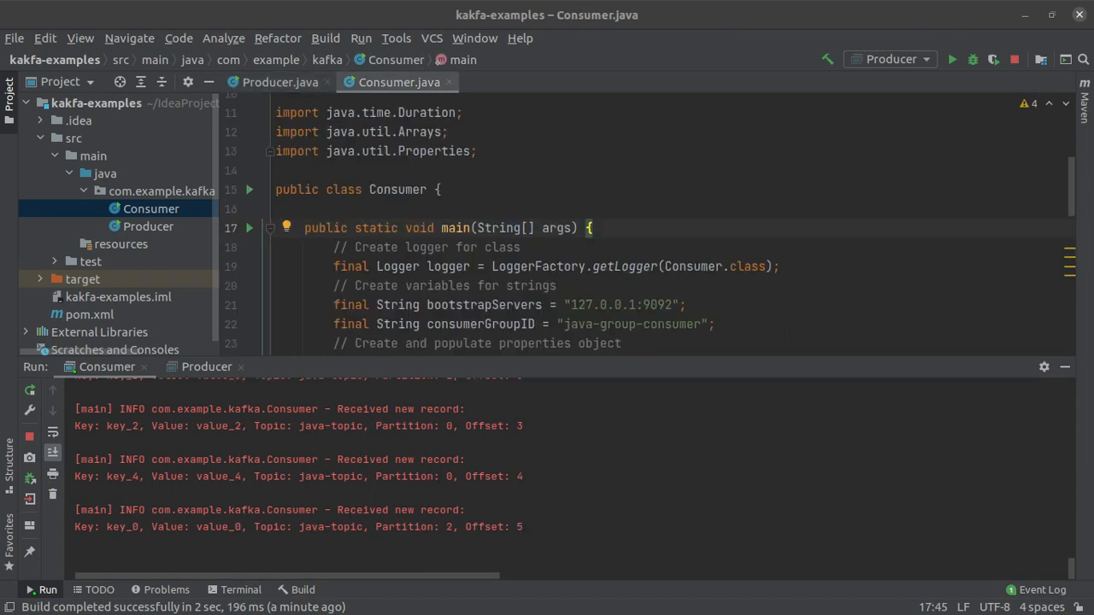
{"action": "left_click", "coordinate": [952, 59]}
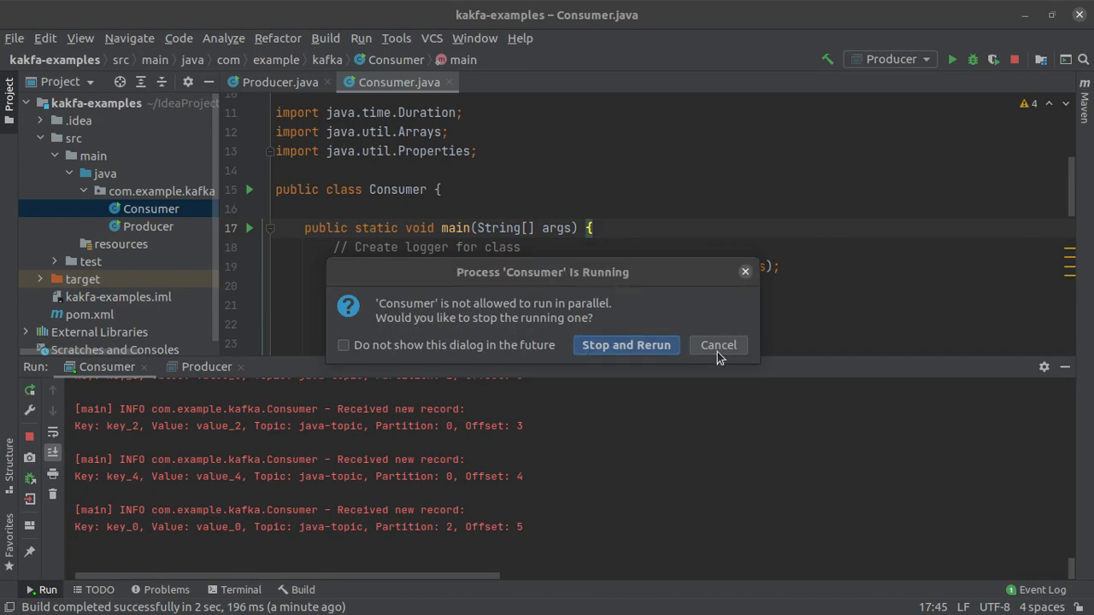
{"action": "mouse_move", "coordinate": [563, 301]}
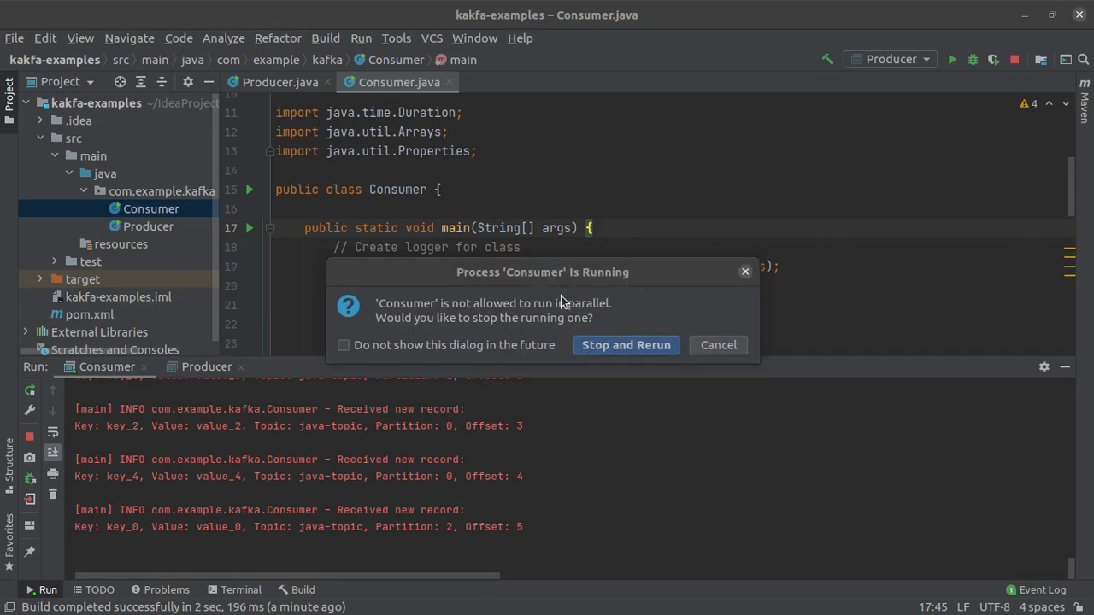
{"action": "mouse_move", "coordinate": [718, 344]}
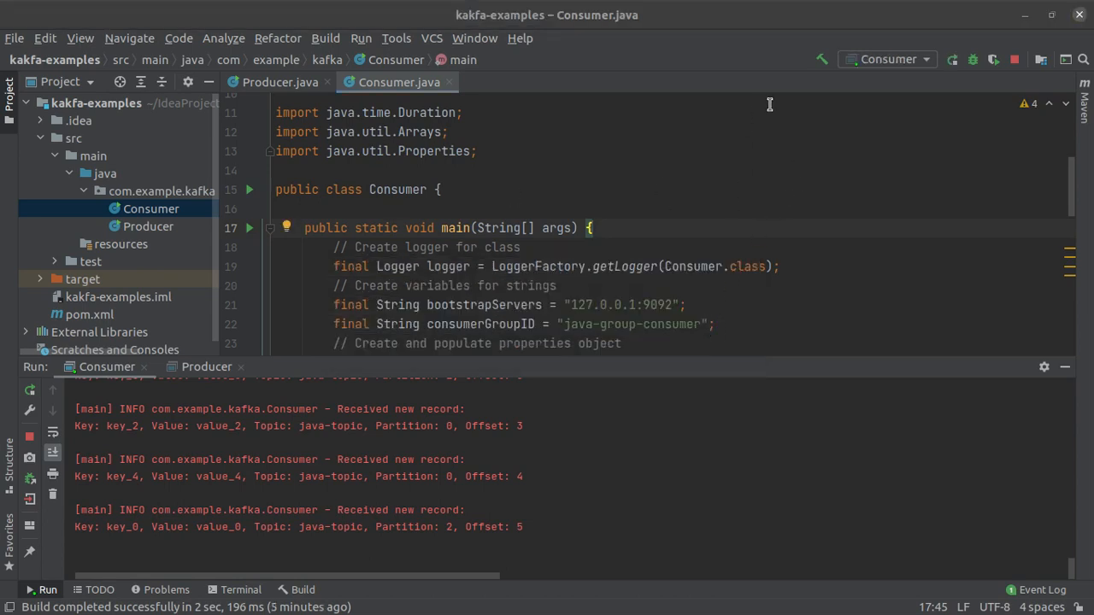
{"action": "mouse_move", "coordinate": [908, 82]}
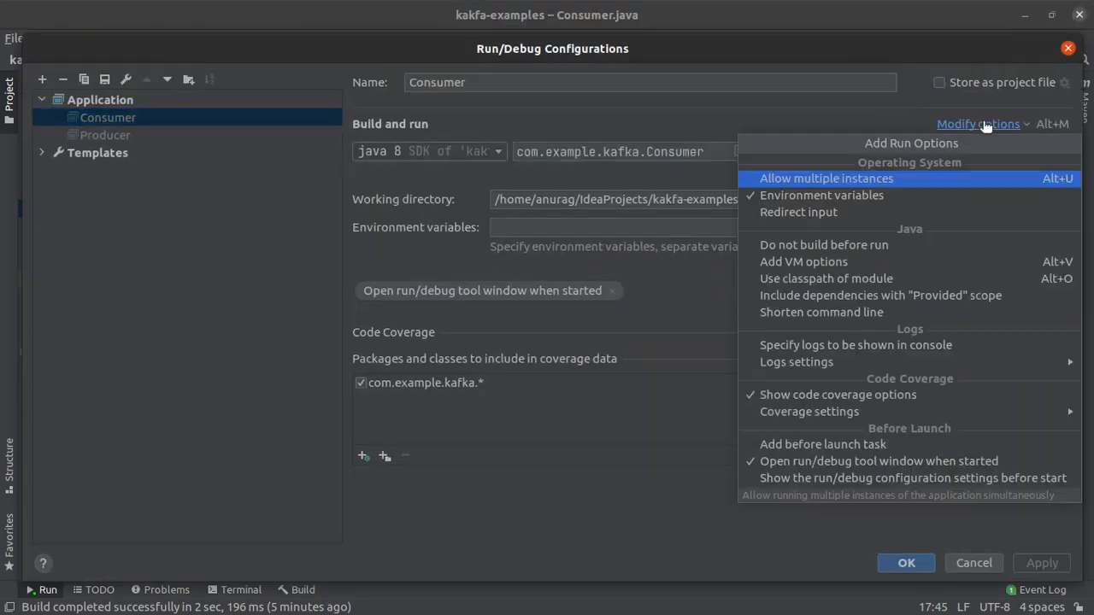
Step: Enable 'Allow multiple instances' on the Consumer run configuration and save it
{"action": "left_click", "coordinate": [826, 177]}
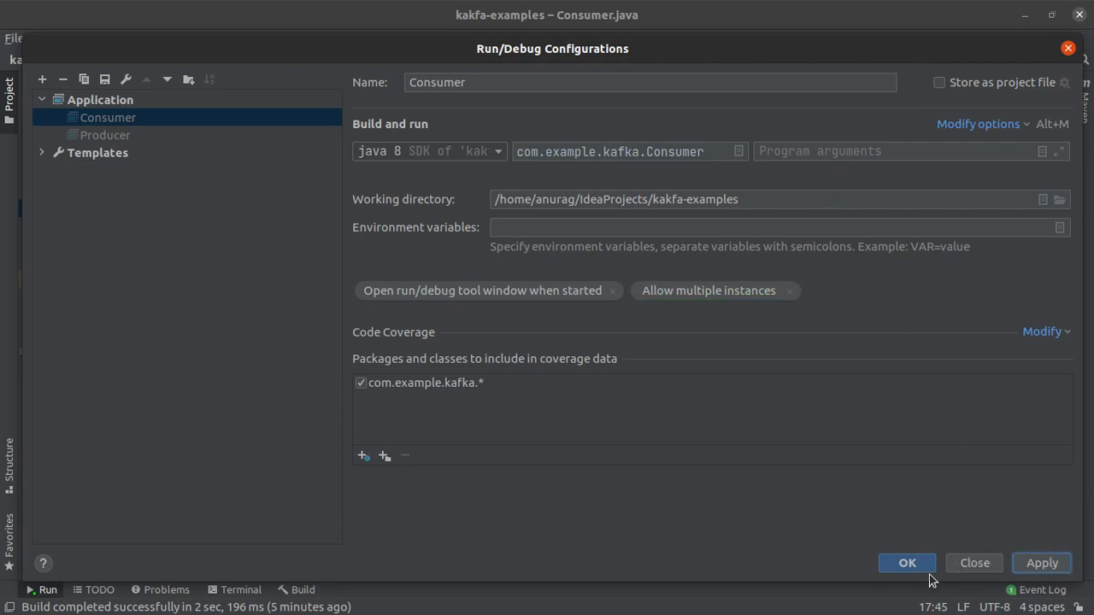
{"action": "left_click", "coordinate": [907, 562]}
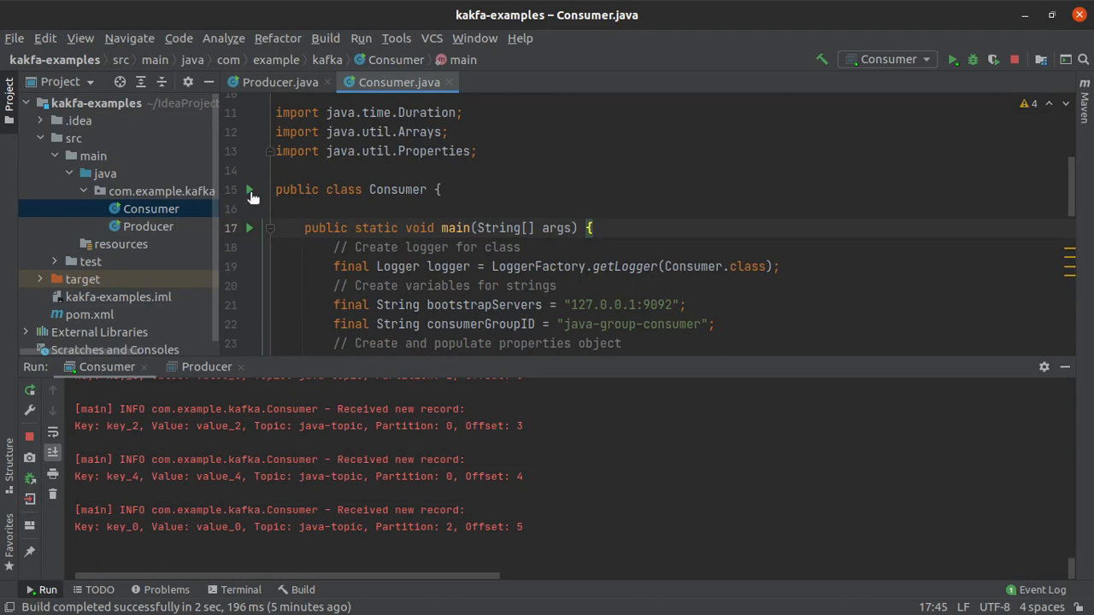
Step: Launch a second instance with Run 'Consumer.main()' from the gutter beside main
{"action": "left_click", "coordinate": [249, 228]}
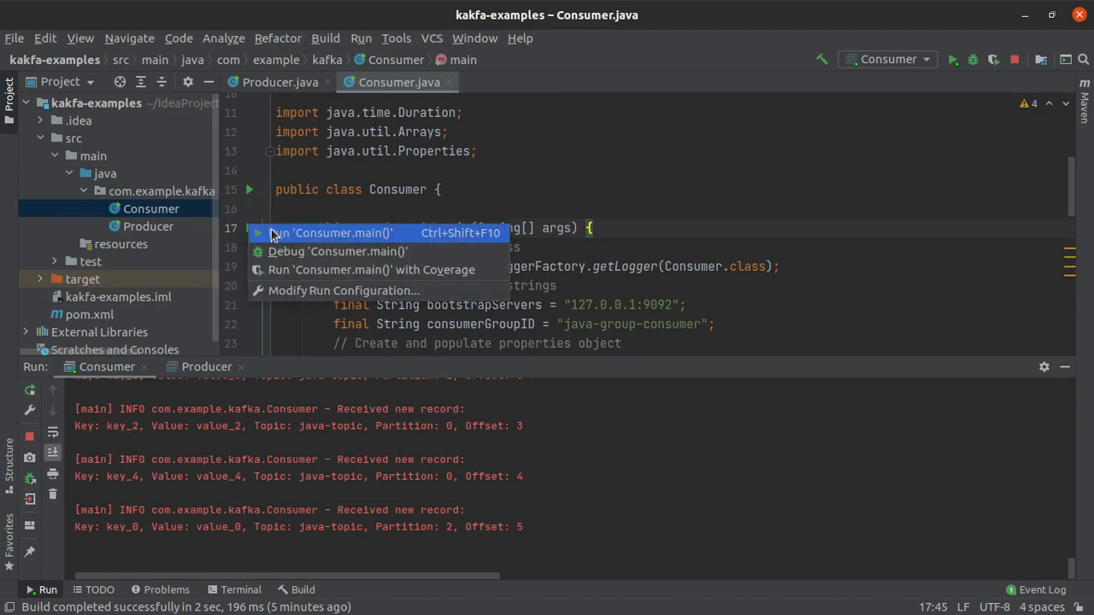
{"action": "left_click", "coordinate": [328, 232]}
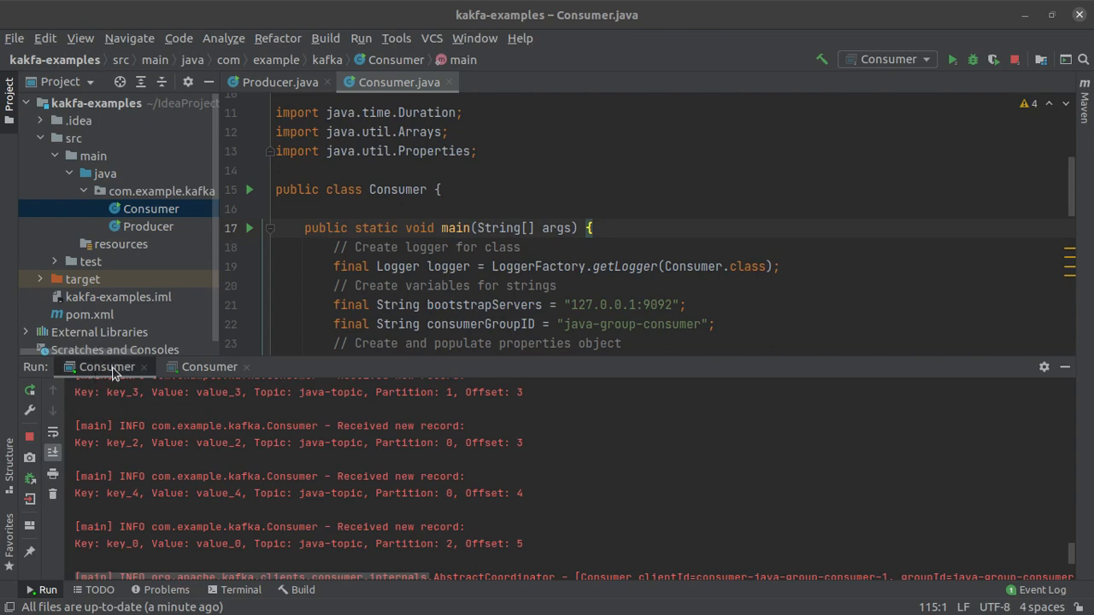
{"action": "scroll", "scroll_direction": "down", "scroll_amount": 3}
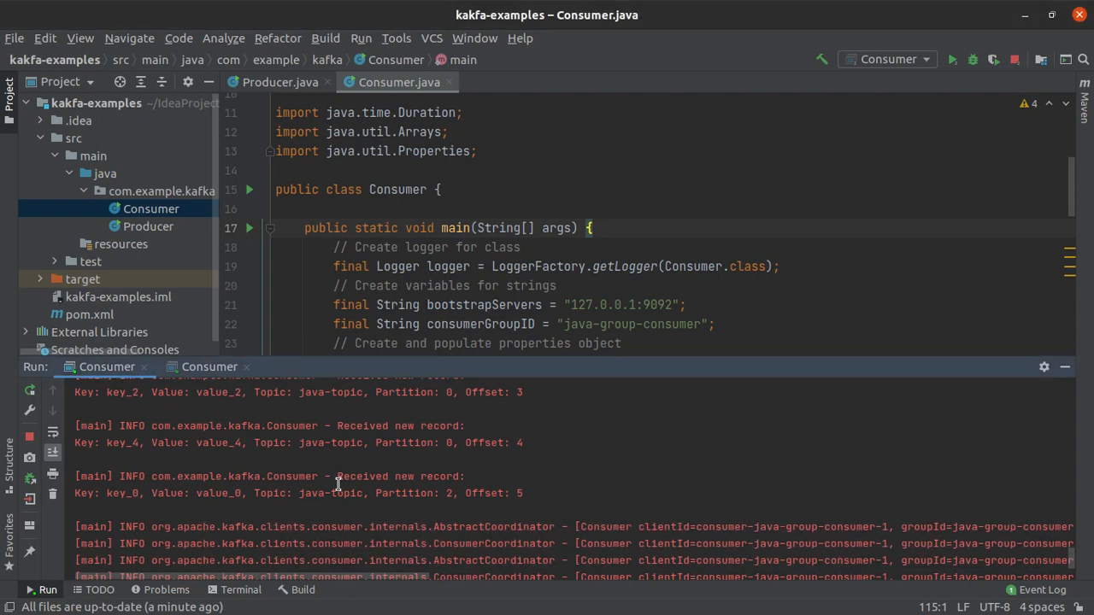
{"action": "scroll", "scroll_direction": "down", "scroll_amount": 3}
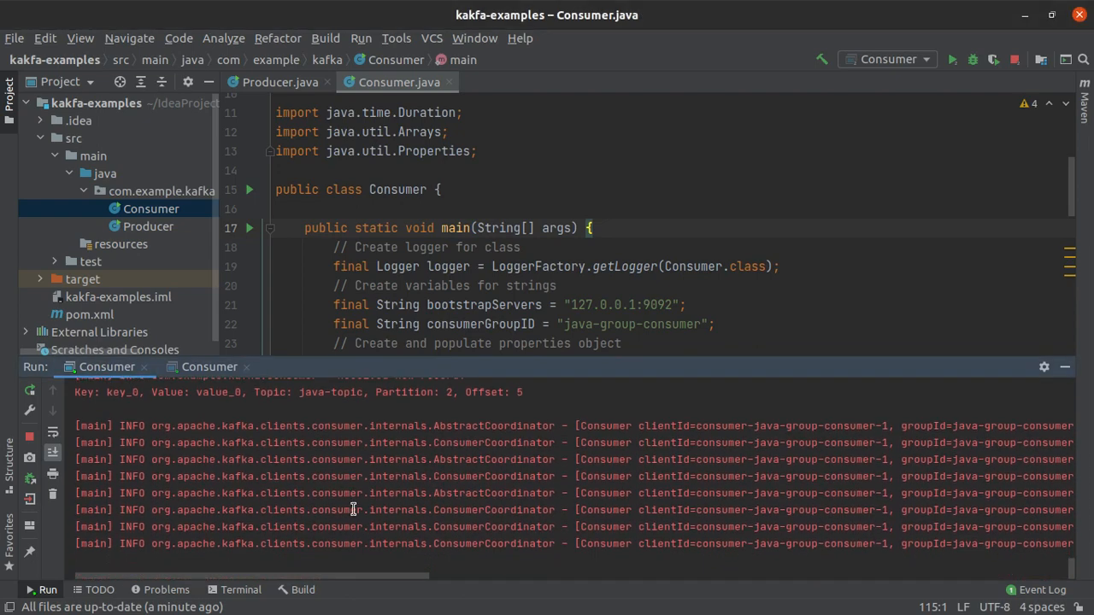
{"action": "scroll", "scroll_direction": "right", "scroll_amount": 3}
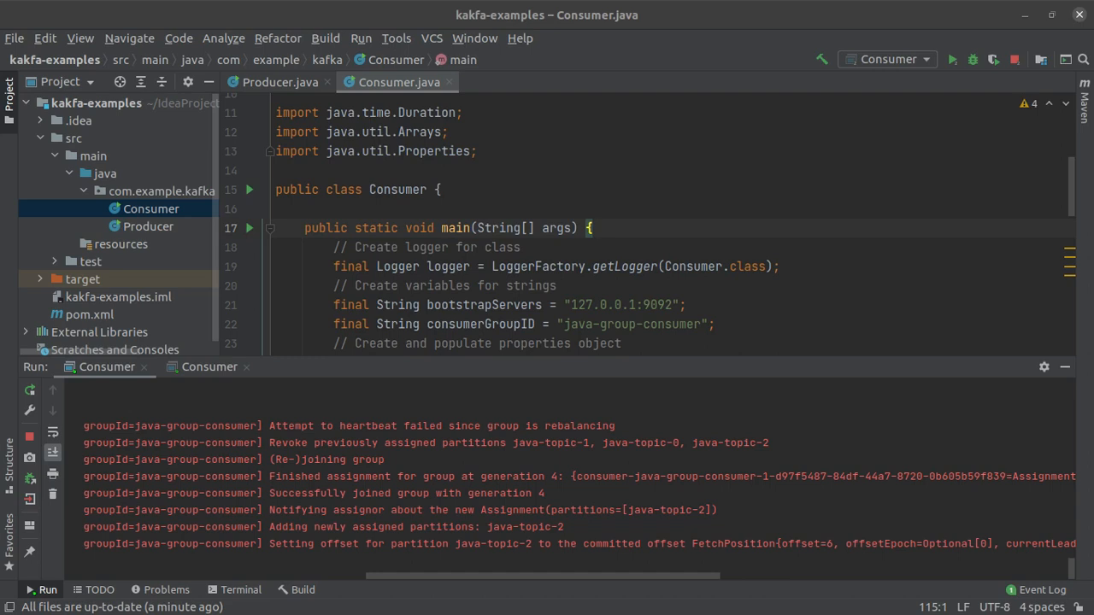
{"action": "mouse_move", "coordinate": [298, 460]}
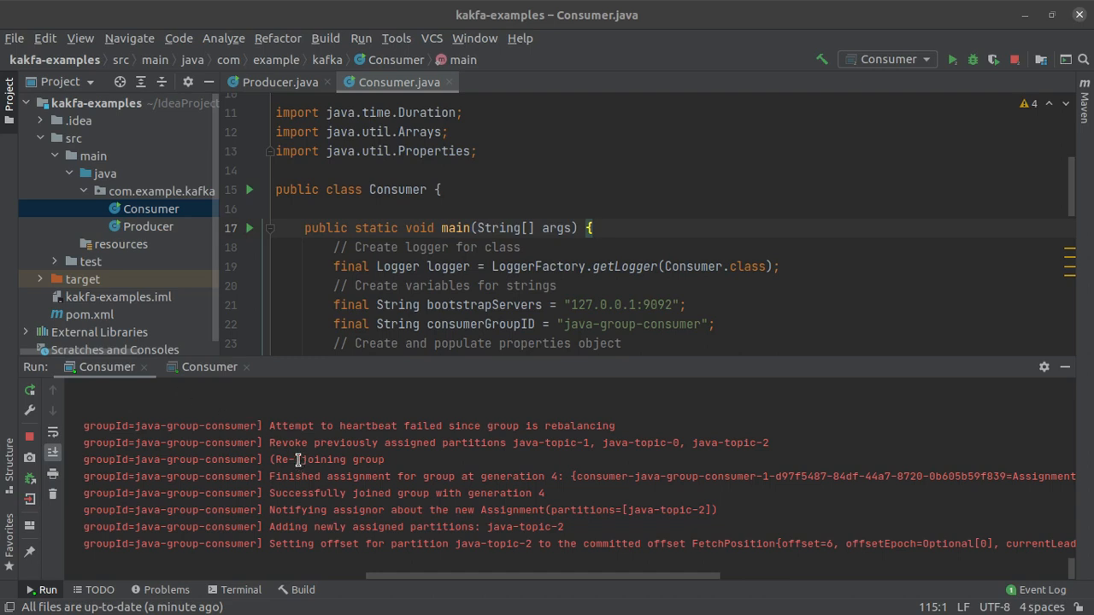
{"action": "mouse_move", "coordinate": [271, 443]}
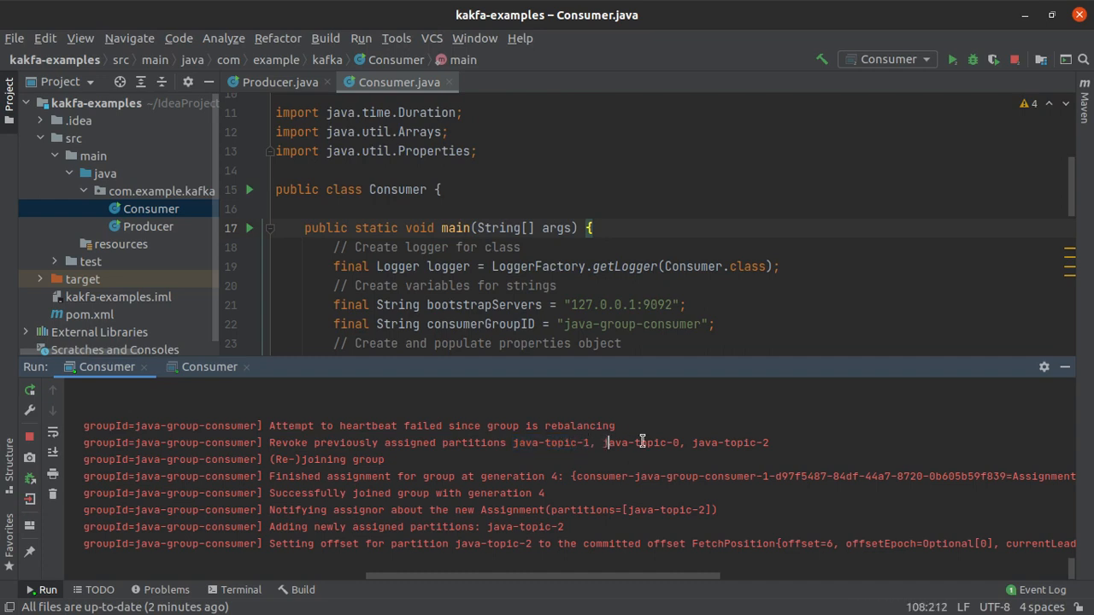
{"action": "mouse_move", "coordinate": [709, 459]}
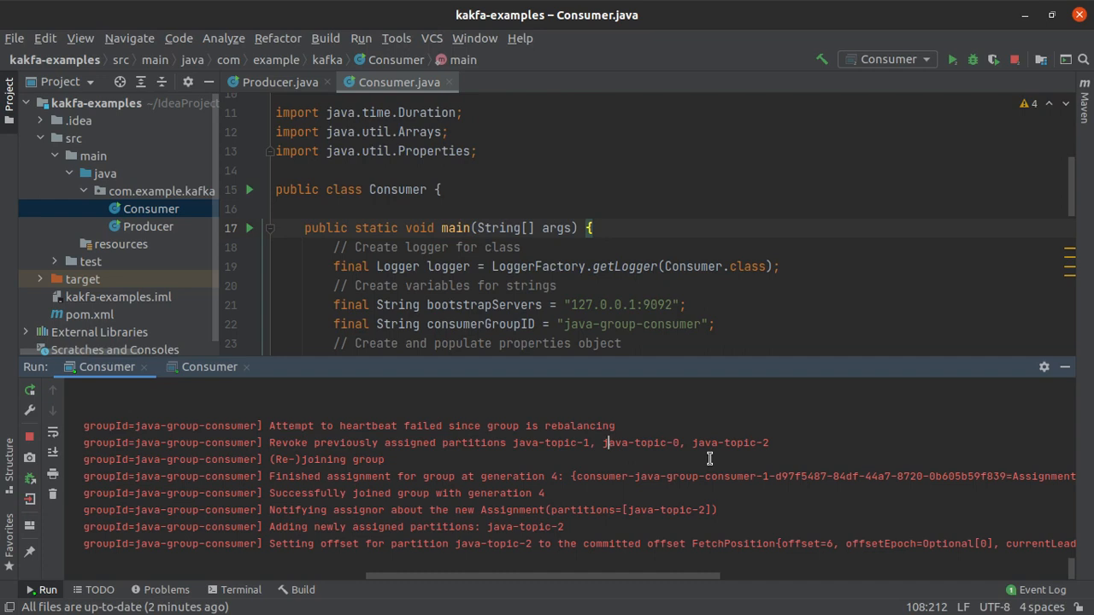
{"action": "mouse_move", "coordinate": [494, 476]}
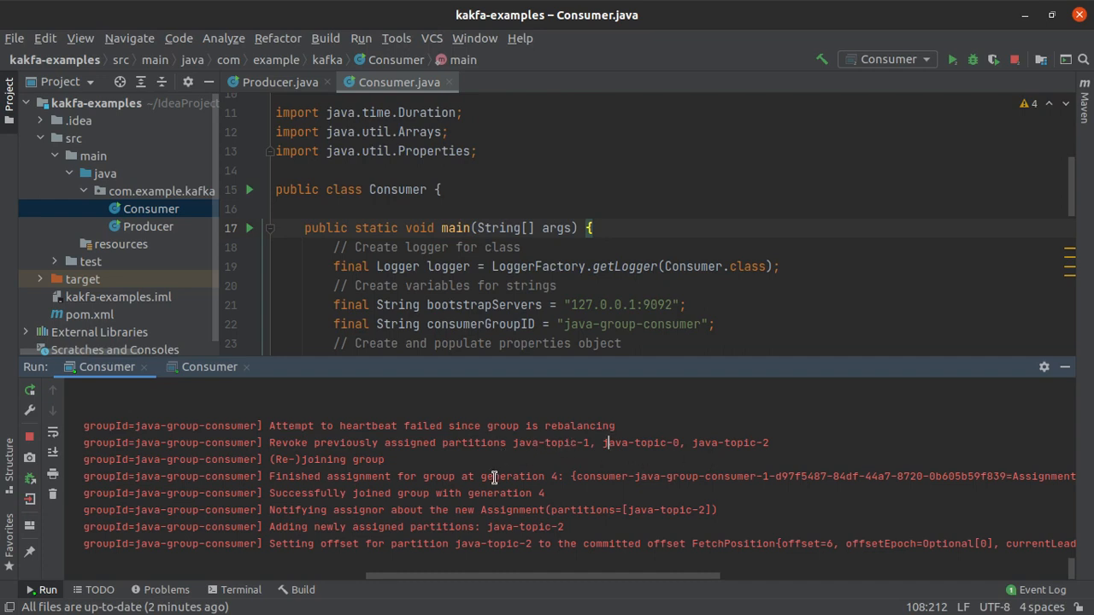
{"action": "mouse_move", "coordinate": [570, 534]}
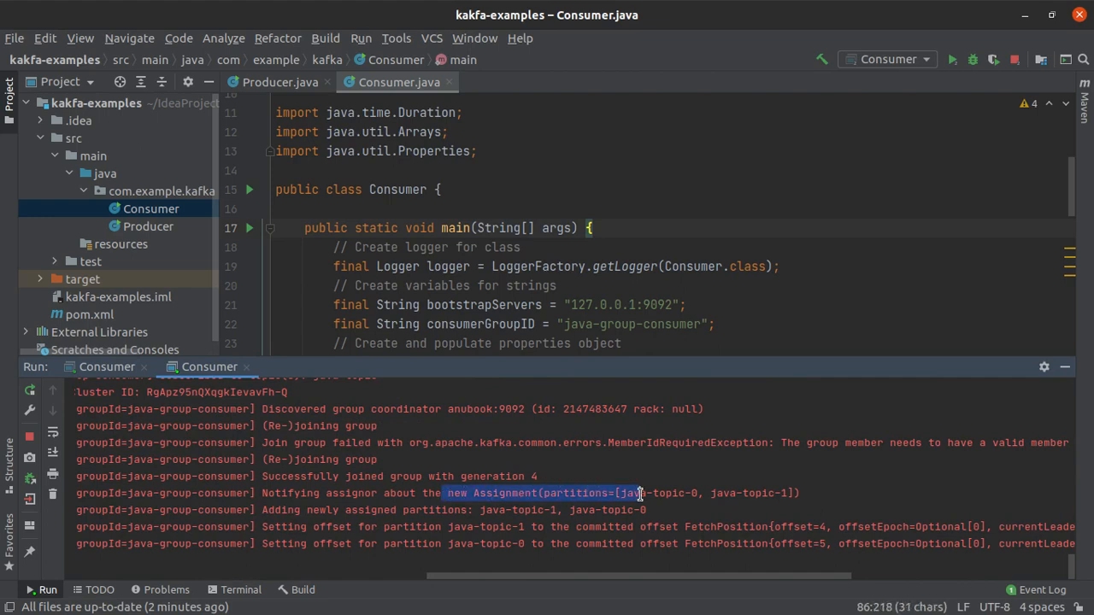
{"action": "double_click", "coordinate": [653, 493]}
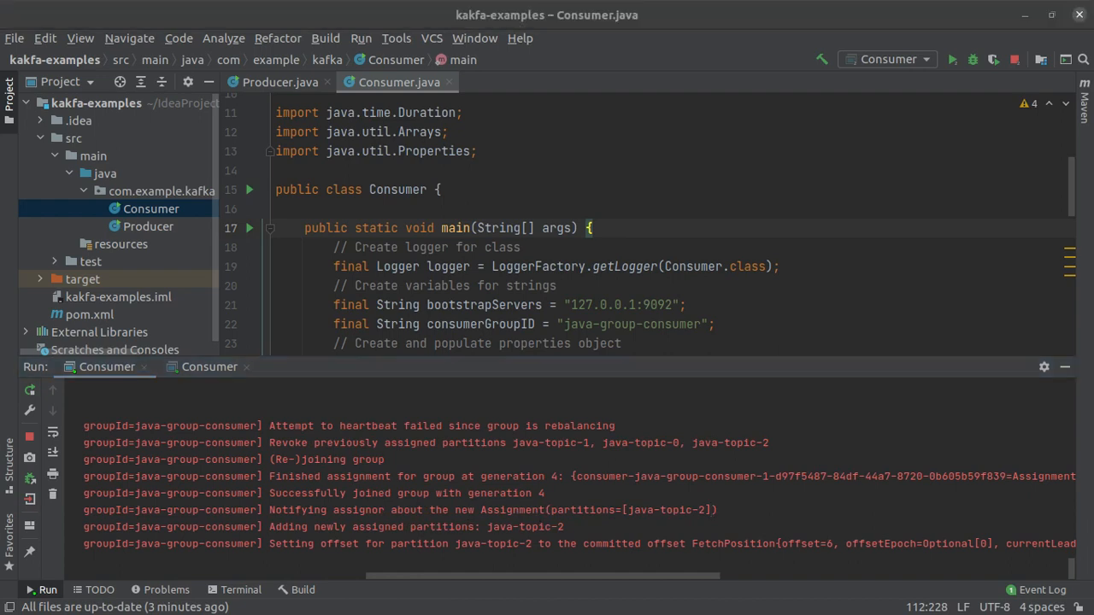
Step: Change the Producer.java for loop to i = 10; i < 15
{"action": "left_click", "coordinate": [102, 367]}
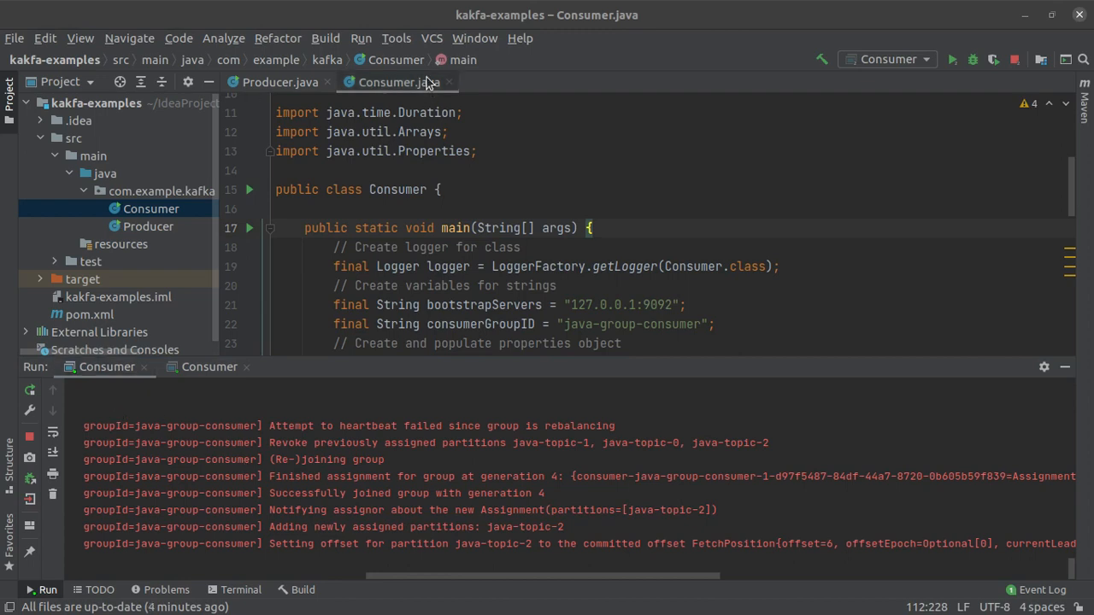
{"action": "left_click", "coordinate": [280, 82]}
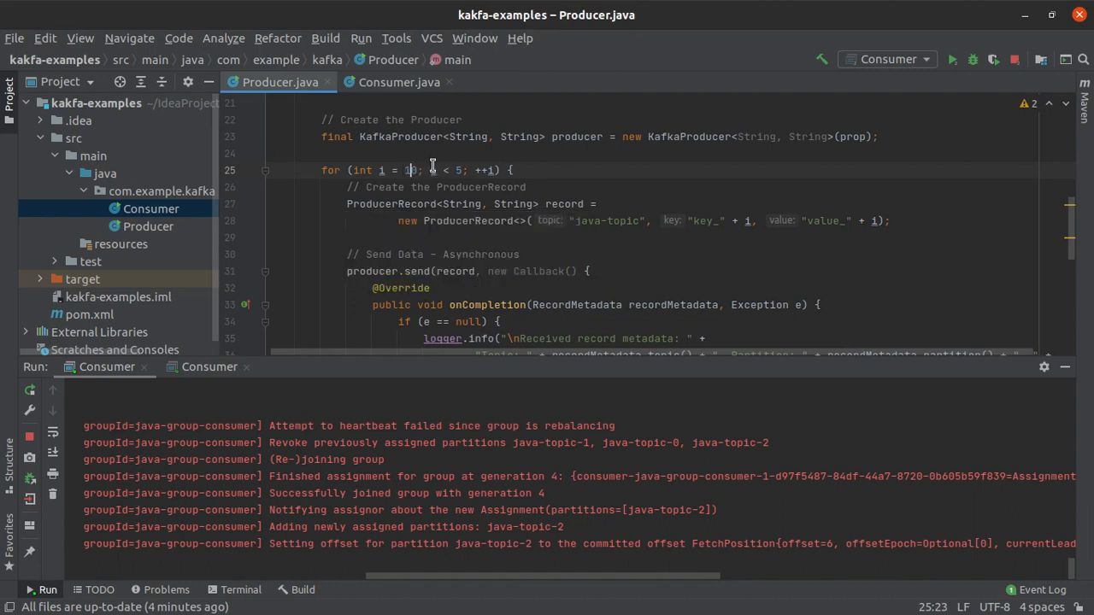
{"action": "type", "text": "0"}
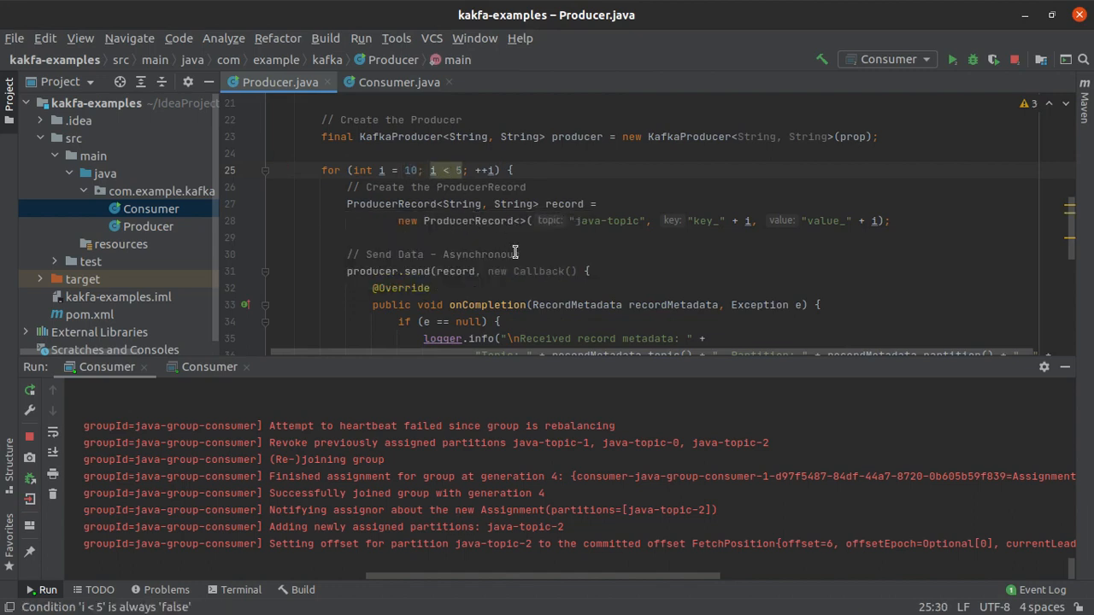
{"action": "type", "text": "1"}
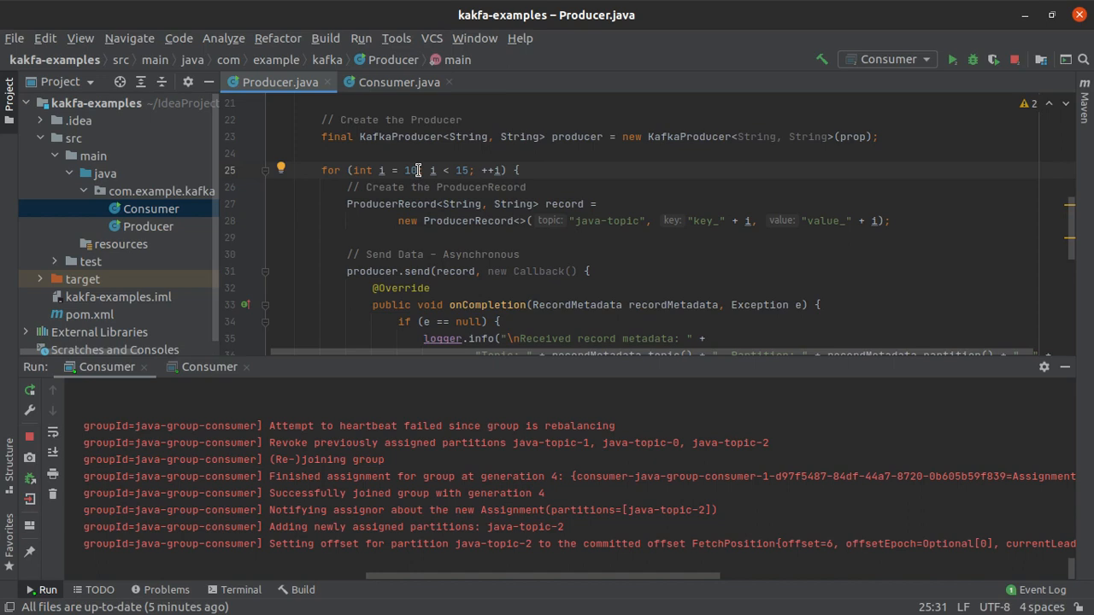
{"action": "scroll", "scroll_direction": "up", "scroll_amount": 3}
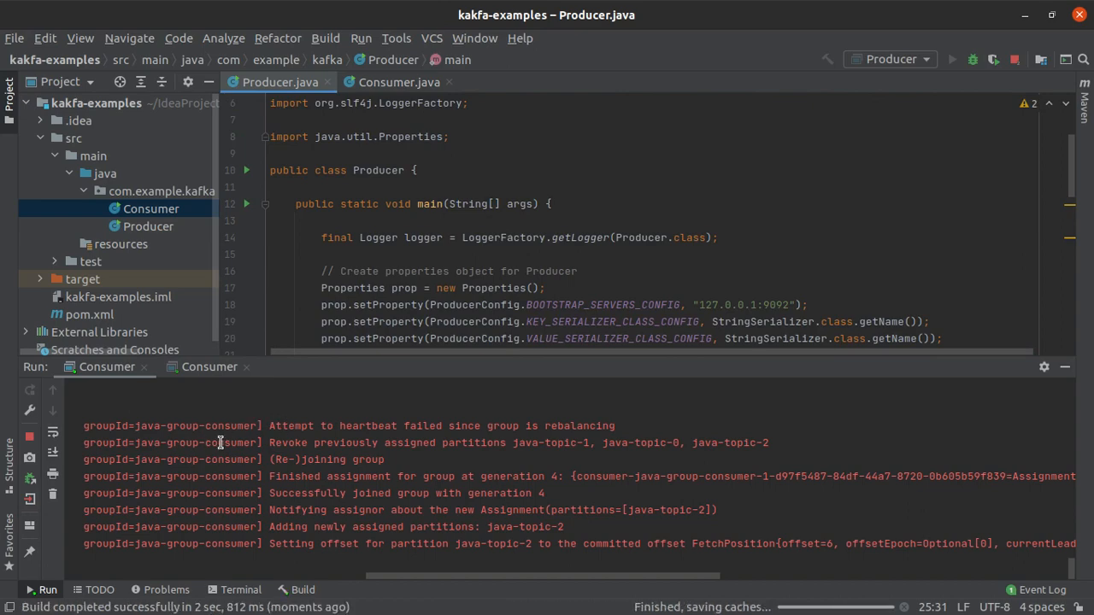
Step: Inspect the Consumer run logs (key_10 and key_14 first, key_11–13 second), then open Consumer.java
{"action": "left_click", "coordinate": [952, 60]}
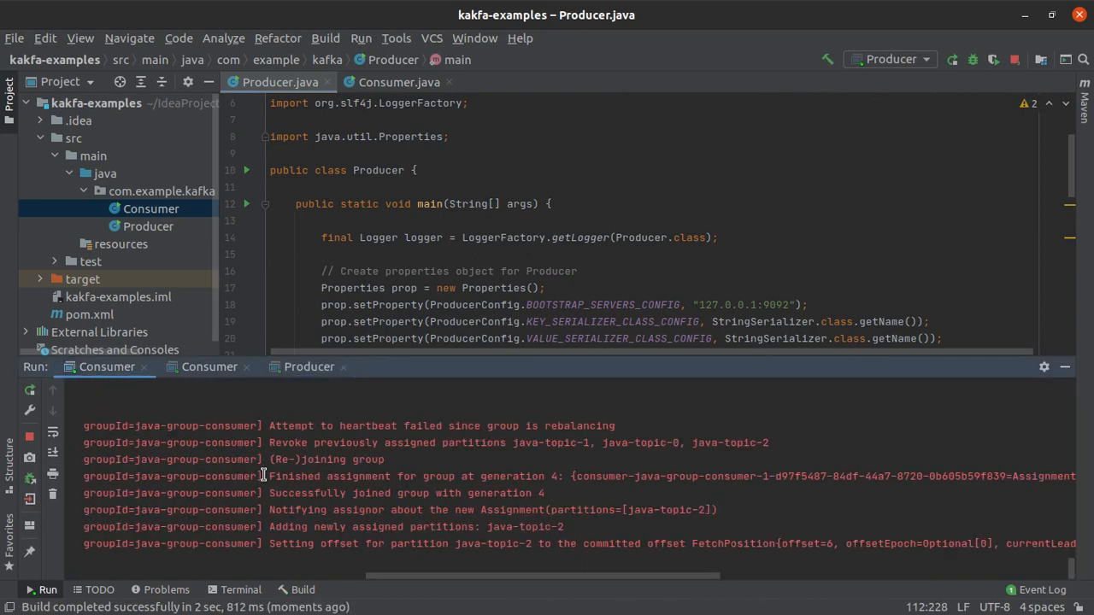
{"action": "scroll", "scroll_direction": "down", "scroll_amount": 3}
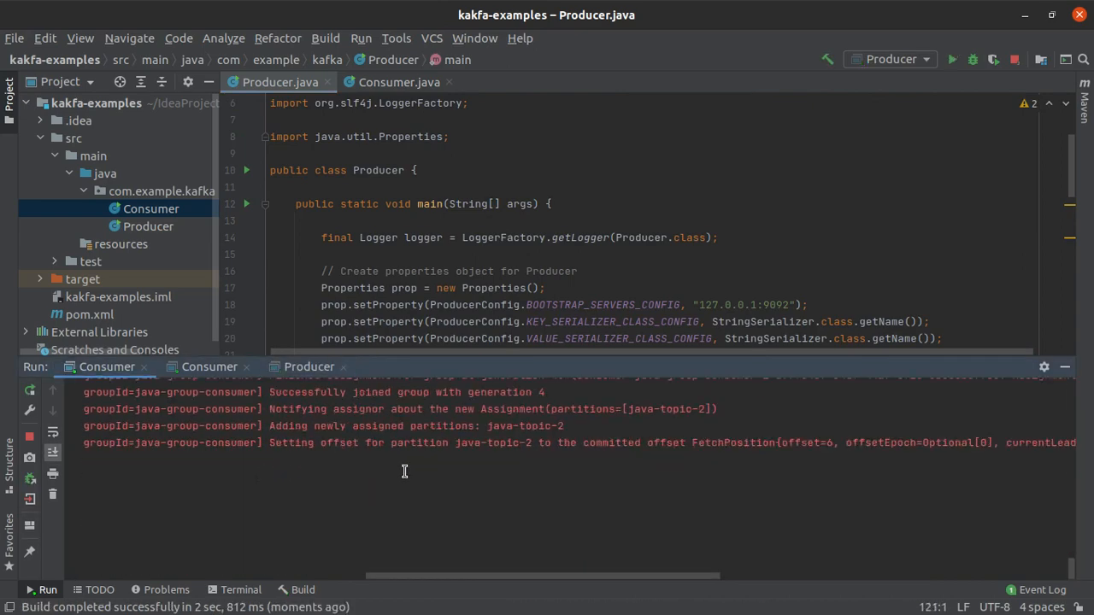
{"action": "scroll", "scroll_direction": "left", "scroll_amount": 3}
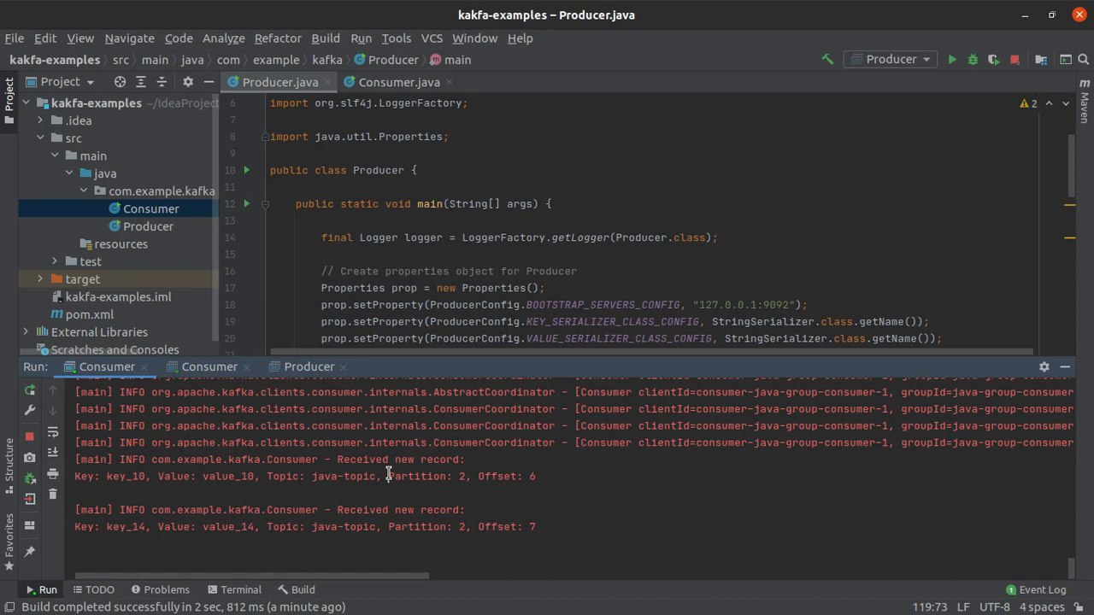
{"action": "mouse_move", "coordinate": [387, 476]}
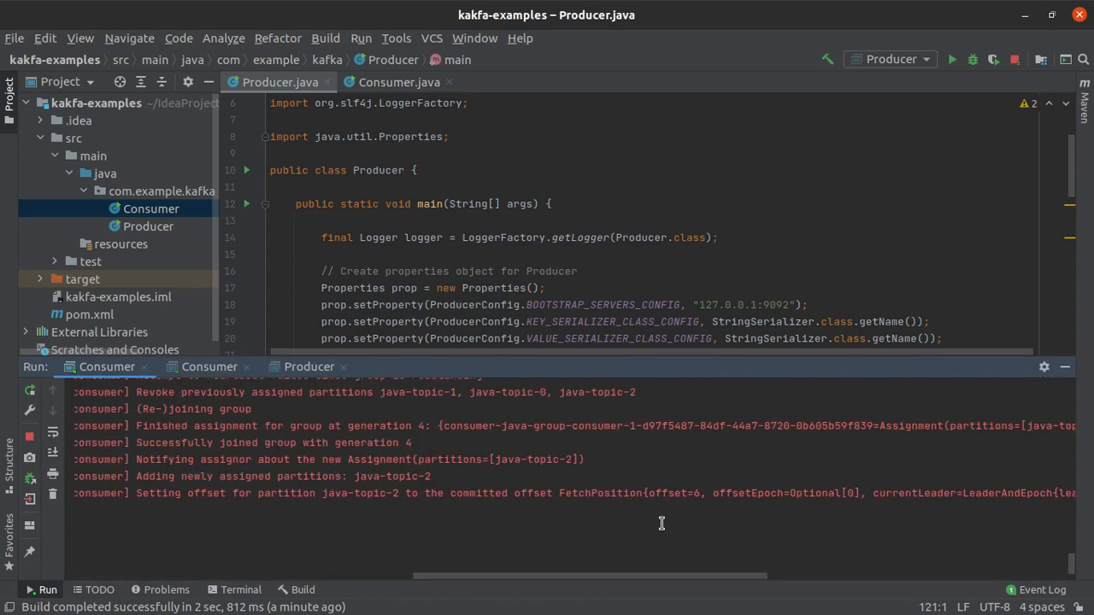
{"action": "double_click", "coordinate": [537, 459]}
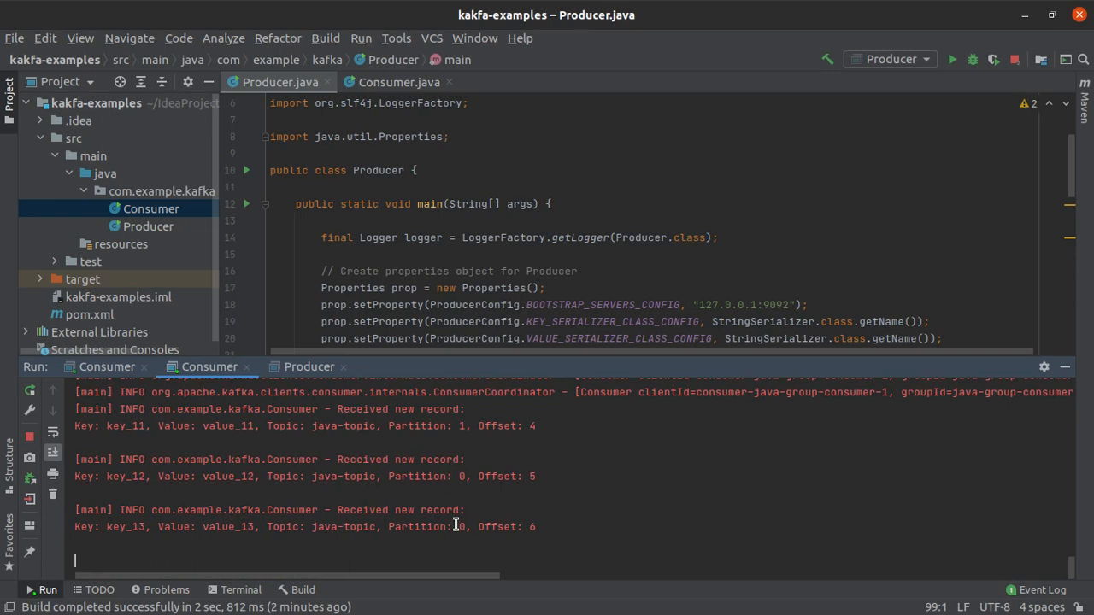
{"action": "left_click", "coordinate": [399, 82]}
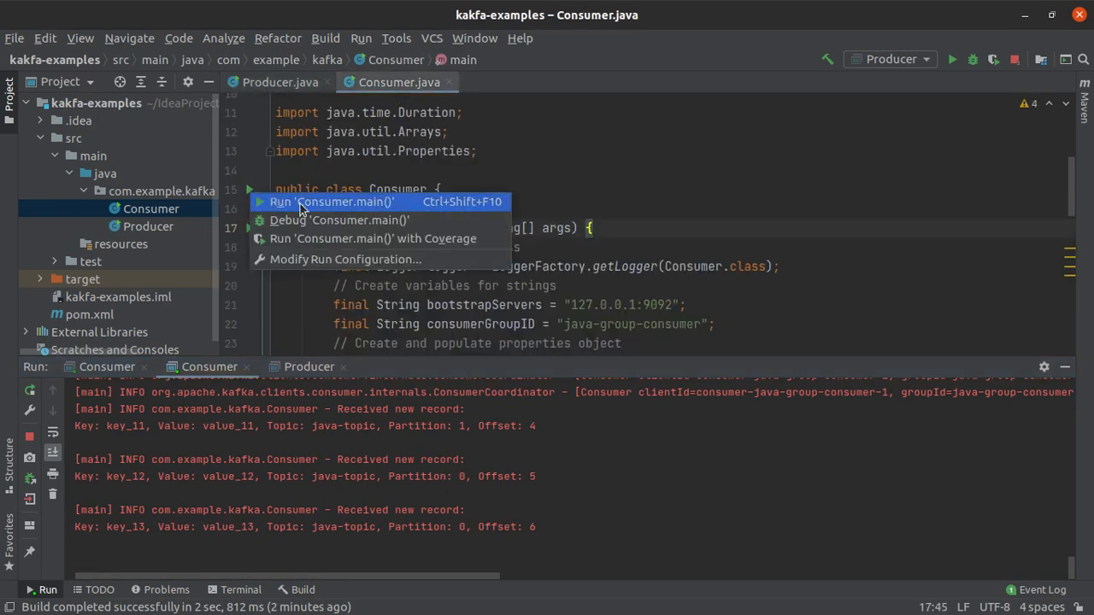
Step: Run a third Consumer.main() instance and scroll through each Consumer tab's rebalance logs
{"action": "left_click", "coordinate": [332, 201]}
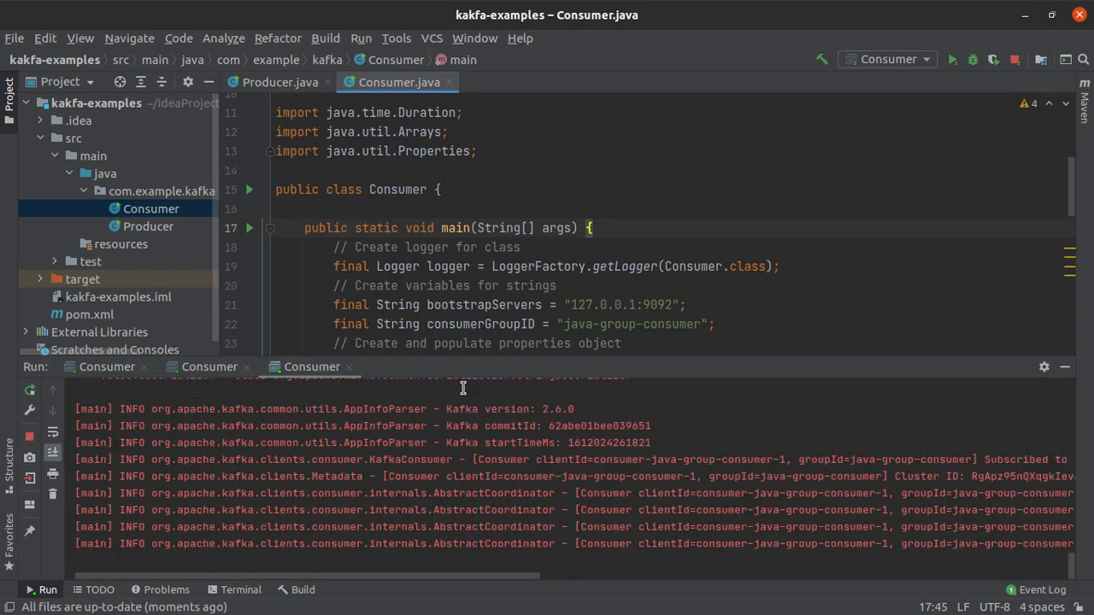
{"action": "scroll", "scroll_direction": "down", "scroll_amount": 3}
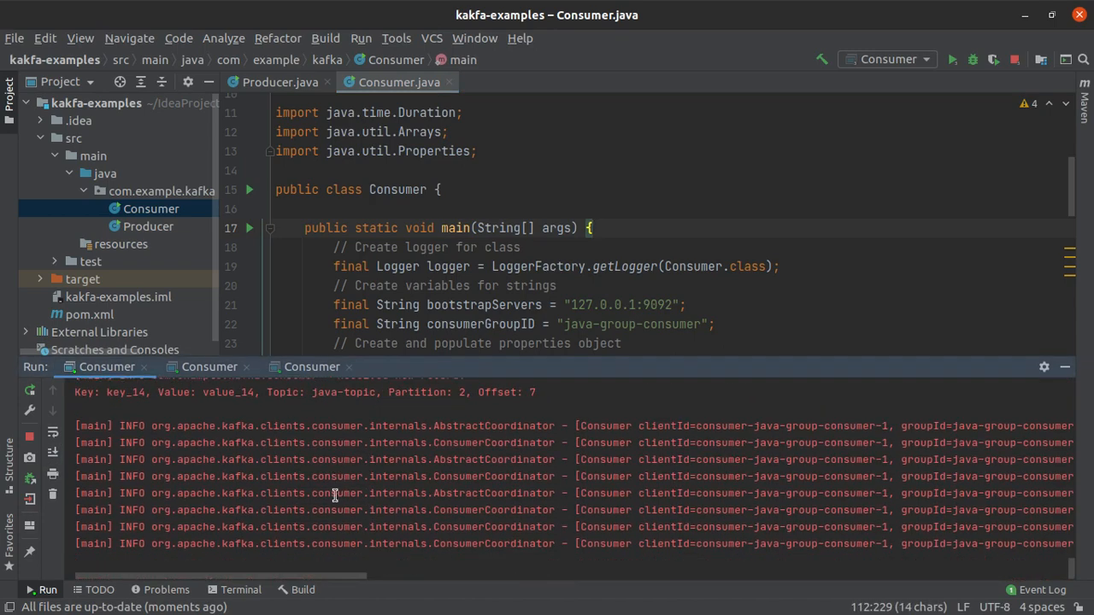
{"action": "scroll", "scroll_direction": "right", "scroll_amount": 3}
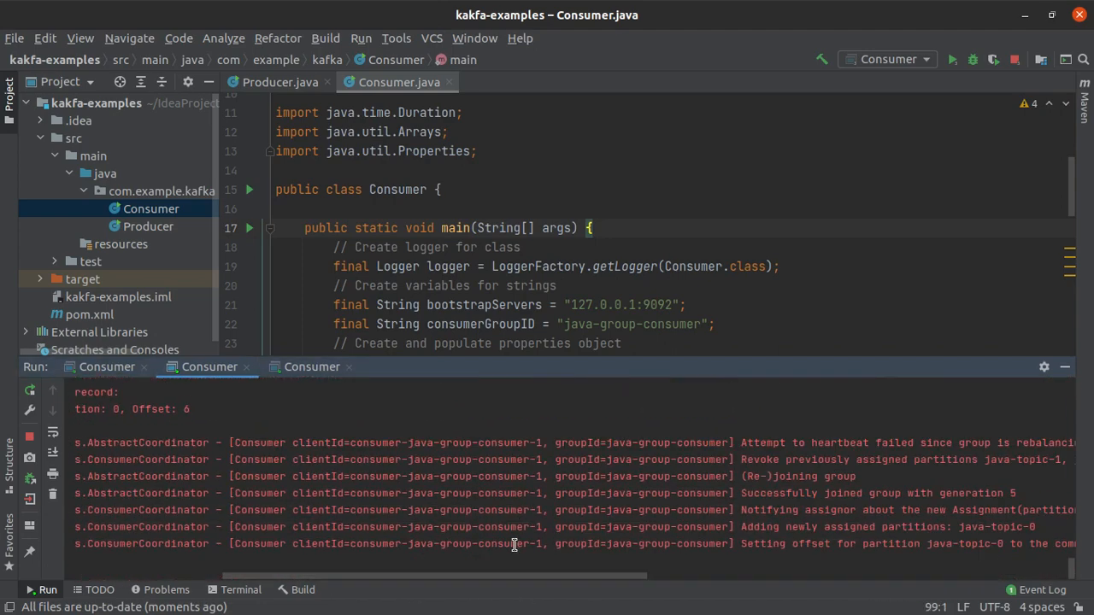
{"action": "scroll", "scroll_direction": "right", "scroll_amount": 3}
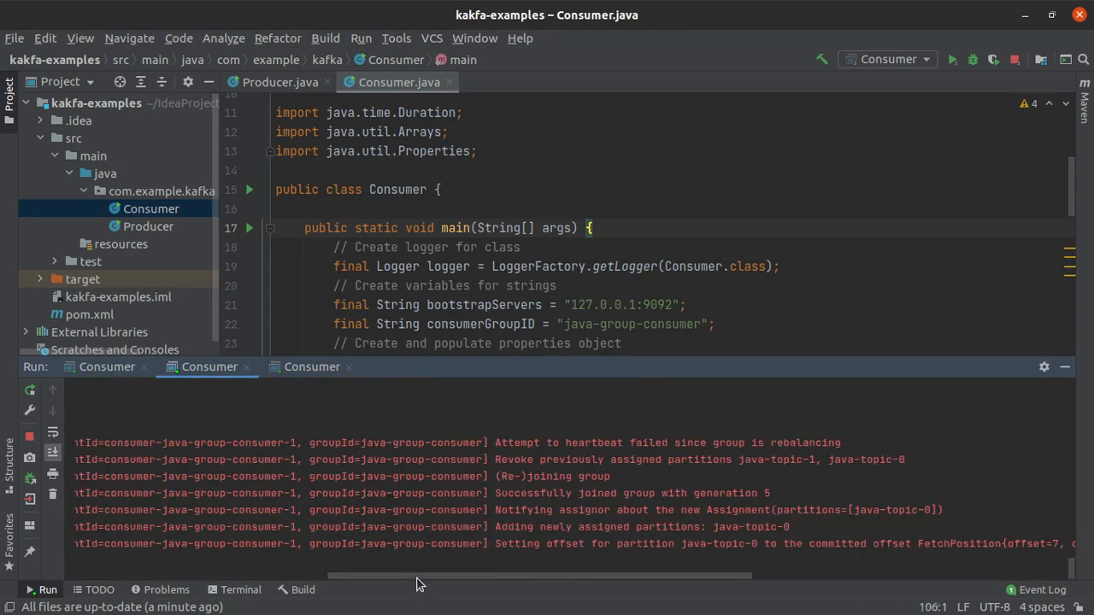
{"action": "left_click", "coordinate": [107, 367]}
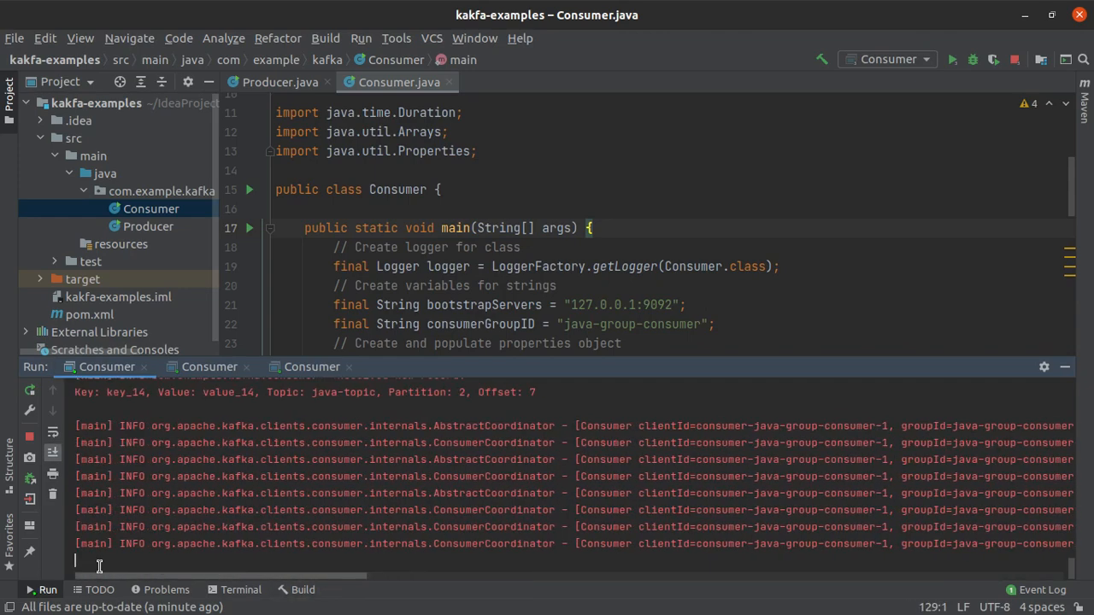
Step: Check the for-loop range in Producer.java and rerun Producer.main()
{"action": "left_click", "coordinate": [279, 82]}
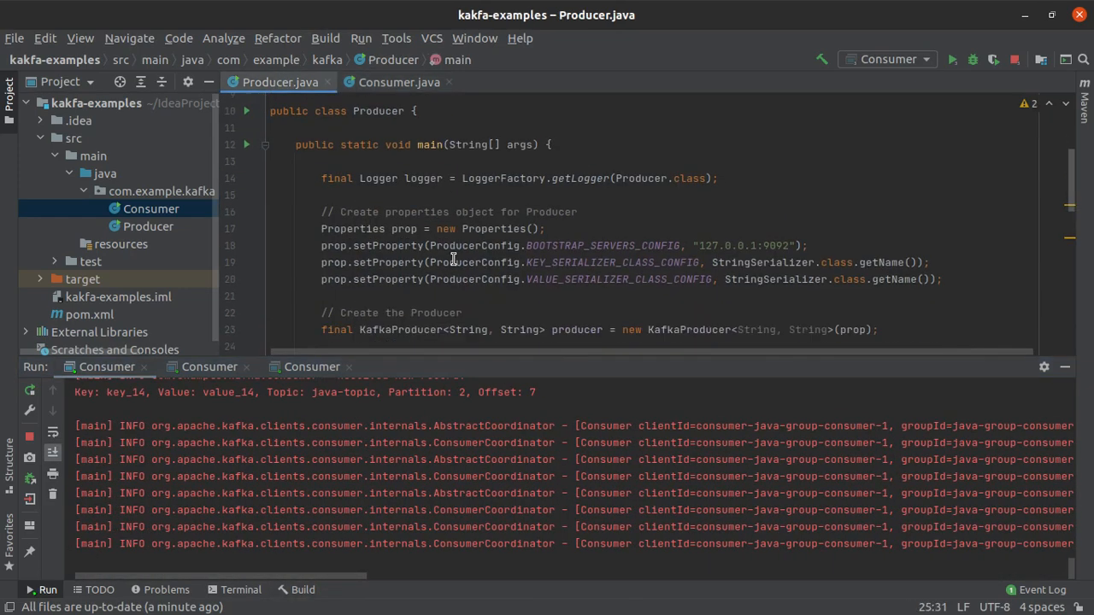
{"action": "scroll", "scroll_direction": "down", "scroll_amount": 3}
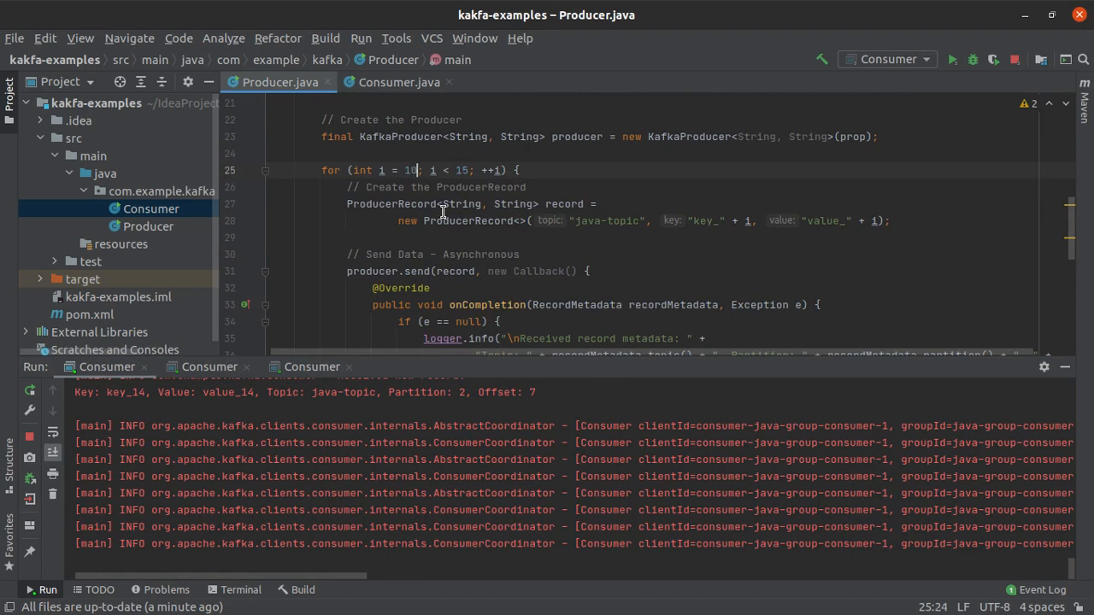
{"action": "key", "text": "Backspace"}
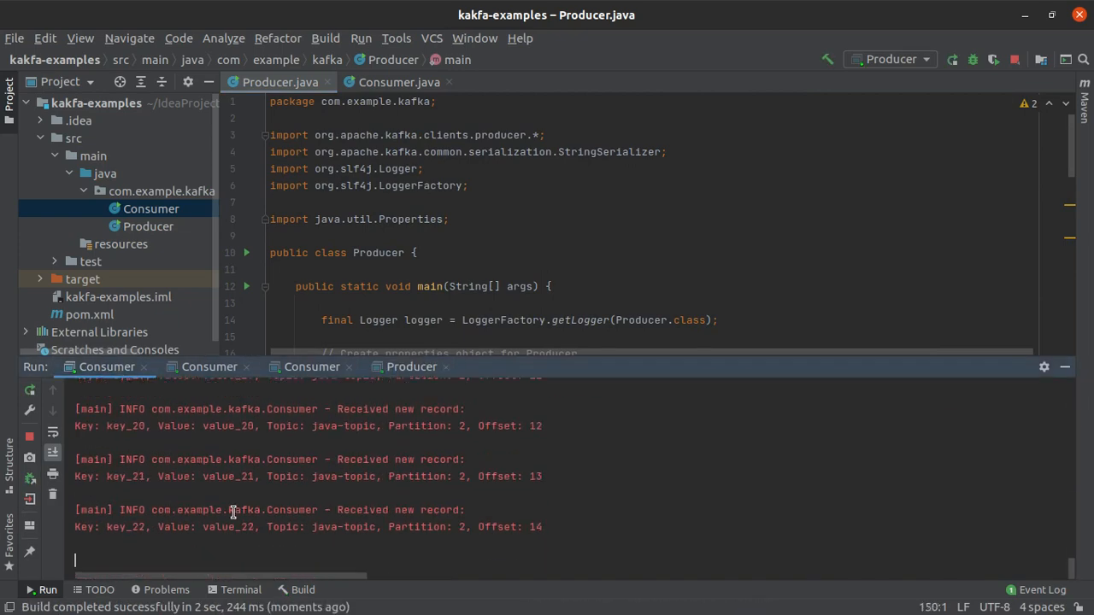
Step: Scroll the Consumer logs for new records such as key_15, key_17–19 and key_23
{"action": "scroll", "scroll_direction": "up", "scroll_amount": 3}
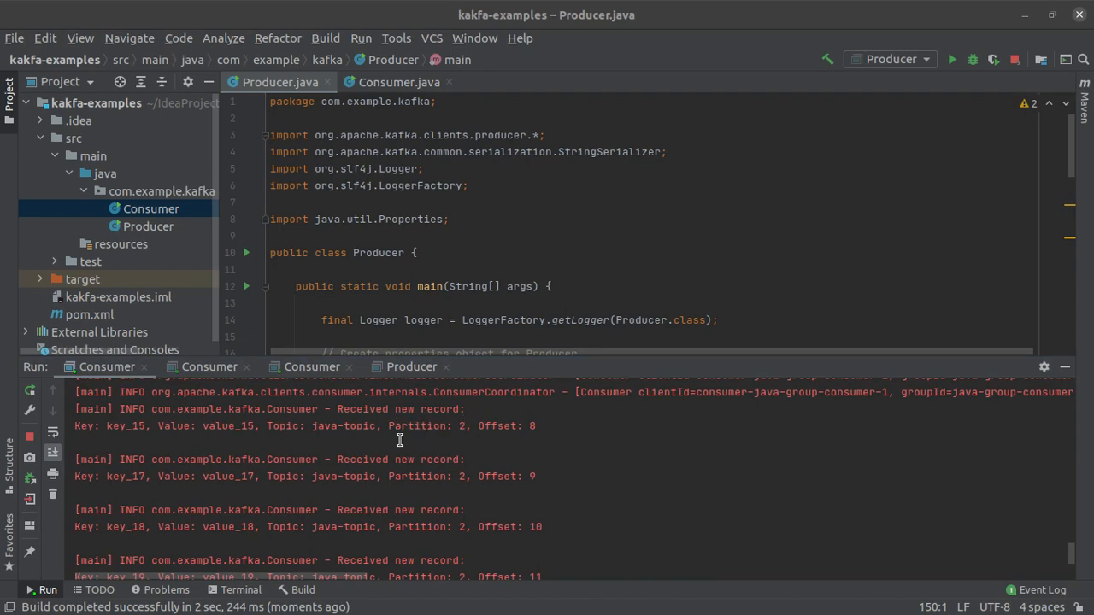
{"action": "mouse_move", "coordinate": [442, 426]}
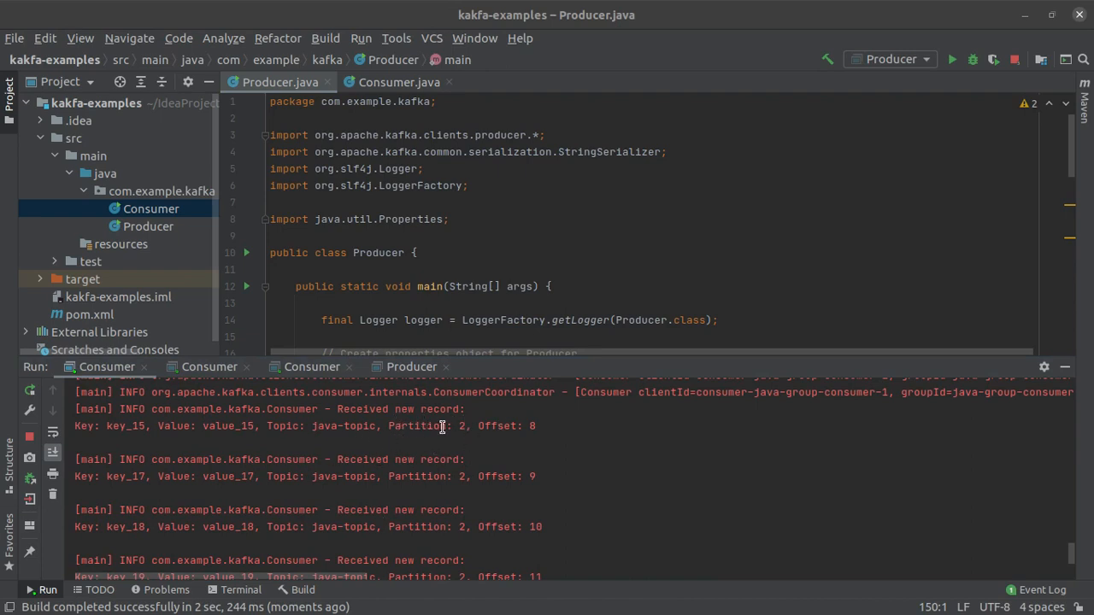
{"action": "scroll", "scroll_direction": "down", "scroll_amount": 3}
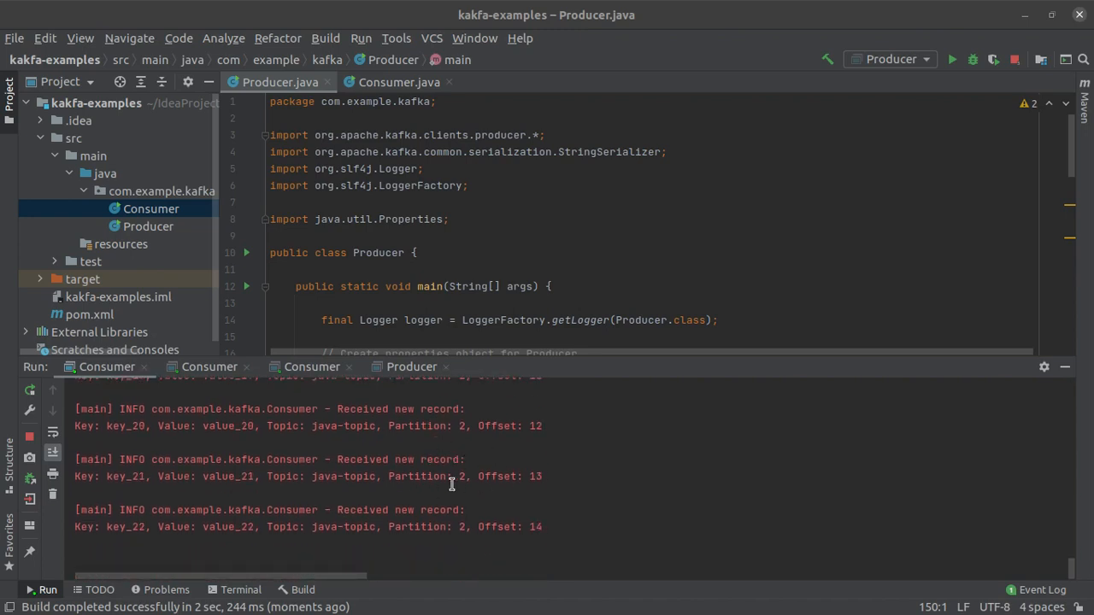
{"action": "mouse_move", "coordinate": [210, 367]}
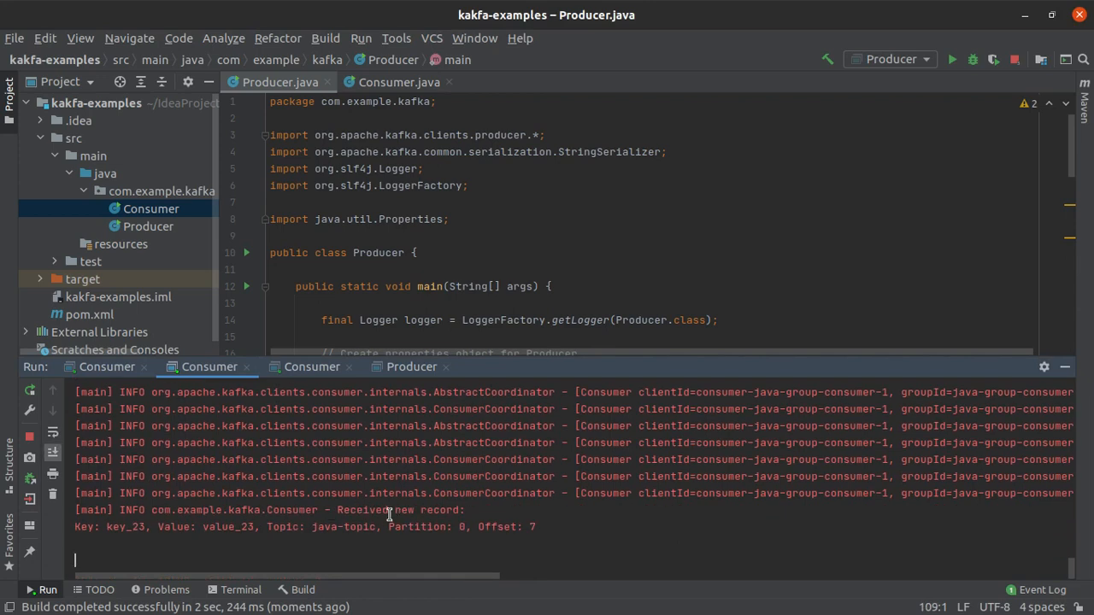
{"action": "mouse_move", "coordinate": [317, 408]}
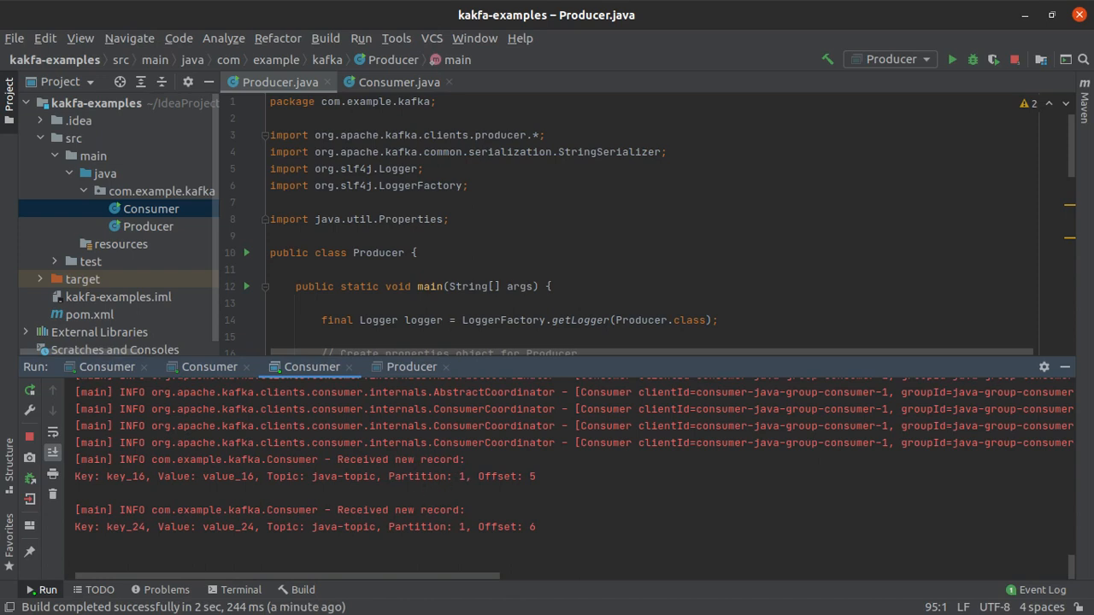
{"action": "mouse_move", "coordinate": [332, 504]}
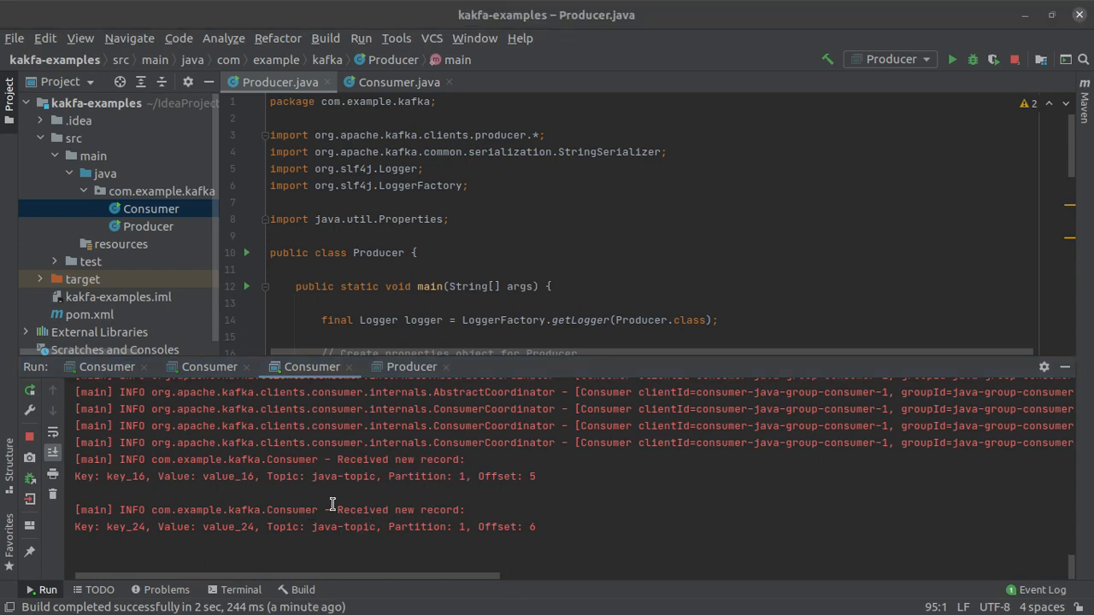
{"action": "mouse_move", "coordinate": [348, 585]}
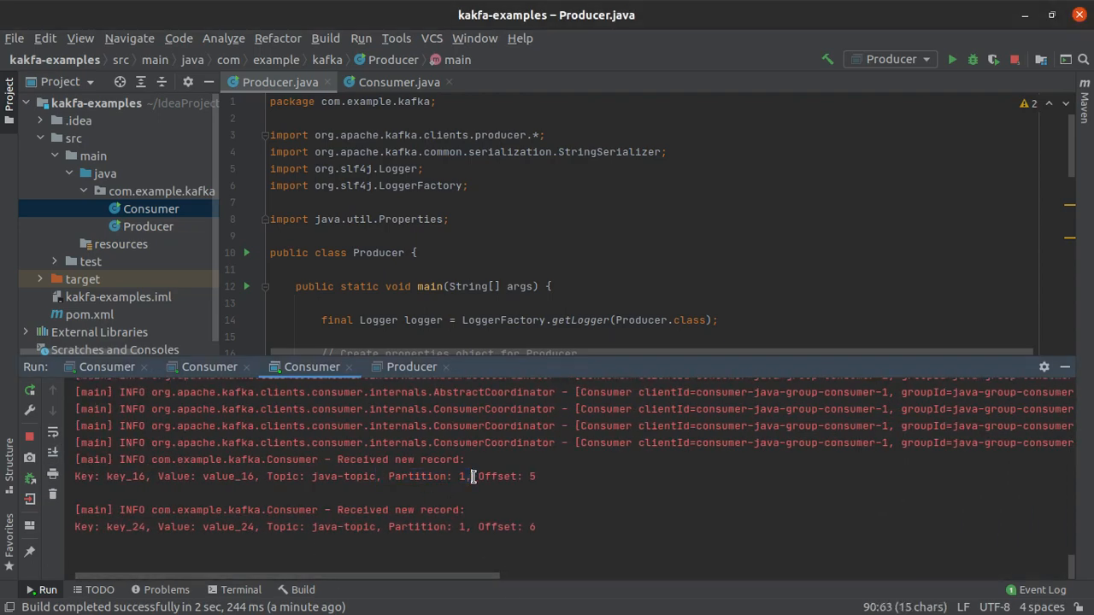
{"action": "mouse_move", "coordinate": [29, 500]}
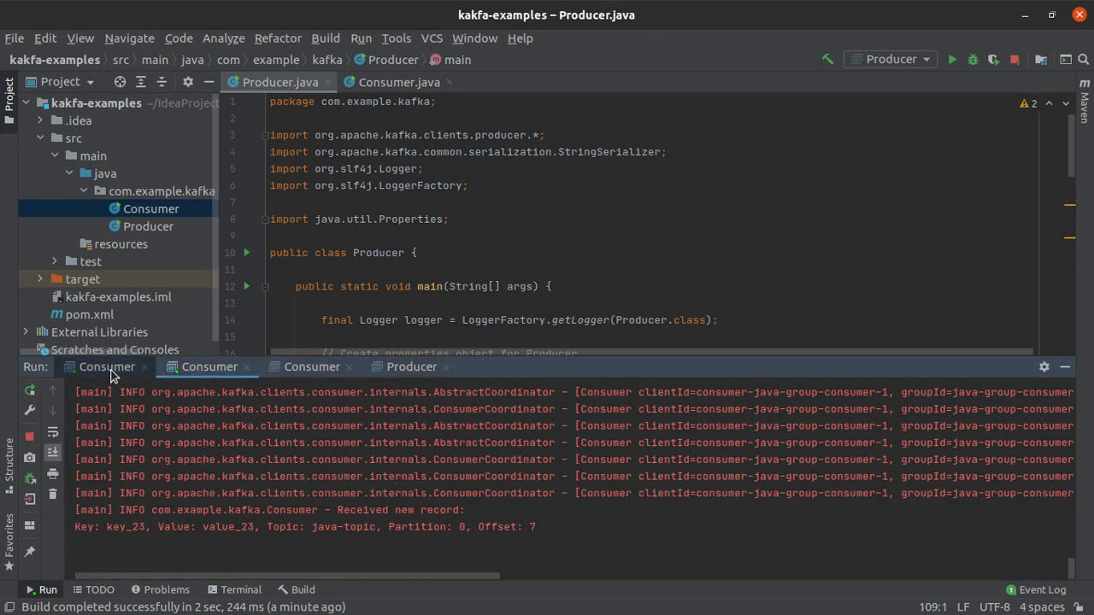
Step: Highlight the generation 6 partition assignments, including java-topic-2, then return to Consumer.java
{"action": "left_click", "coordinate": [311, 366]}
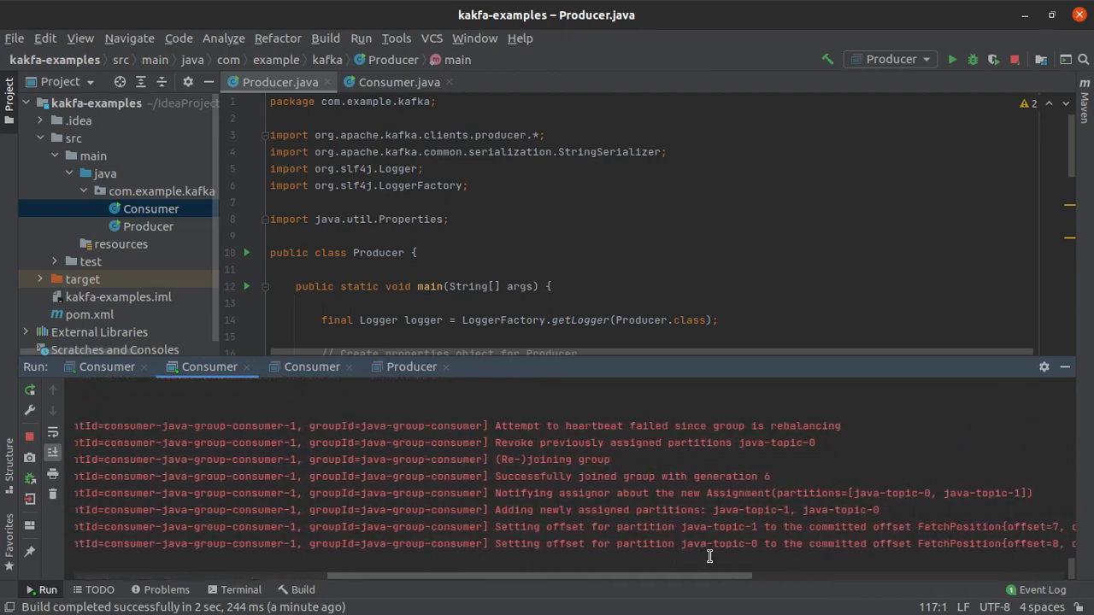
{"action": "scroll", "scroll_direction": "right", "scroll_amount": 3}
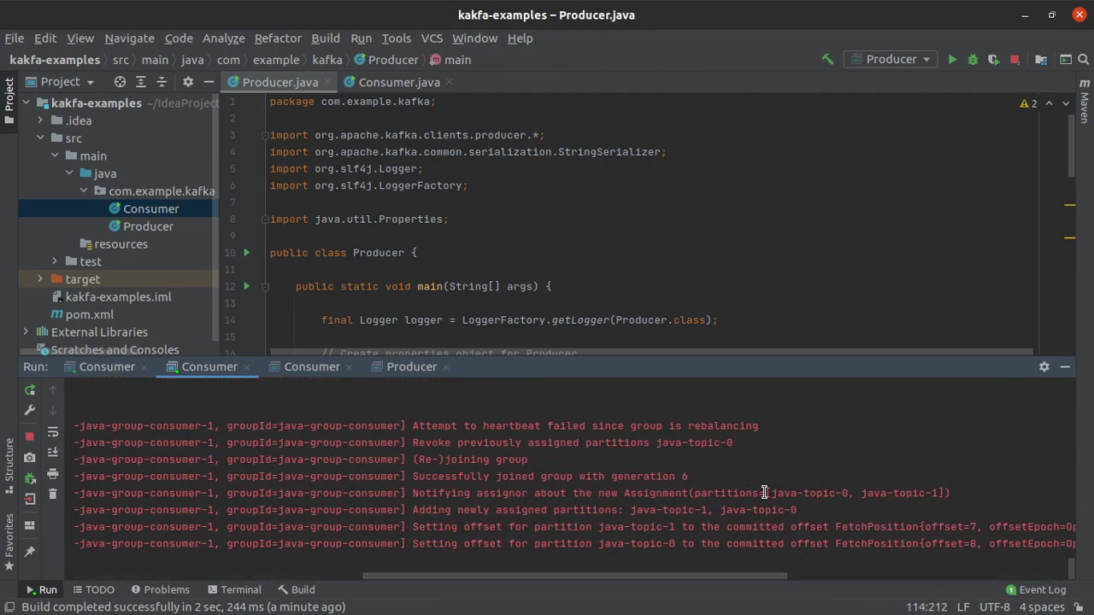
{"action": "double_click", "coordinate": [773, 493]}
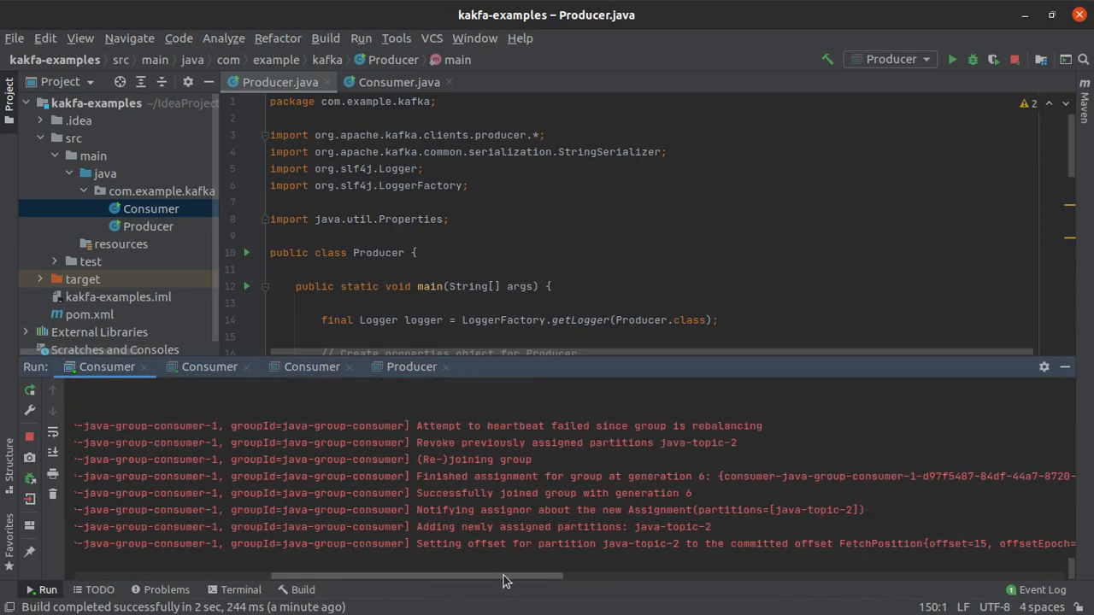
{"action": "double_click", "coordinate": [739, 510]}
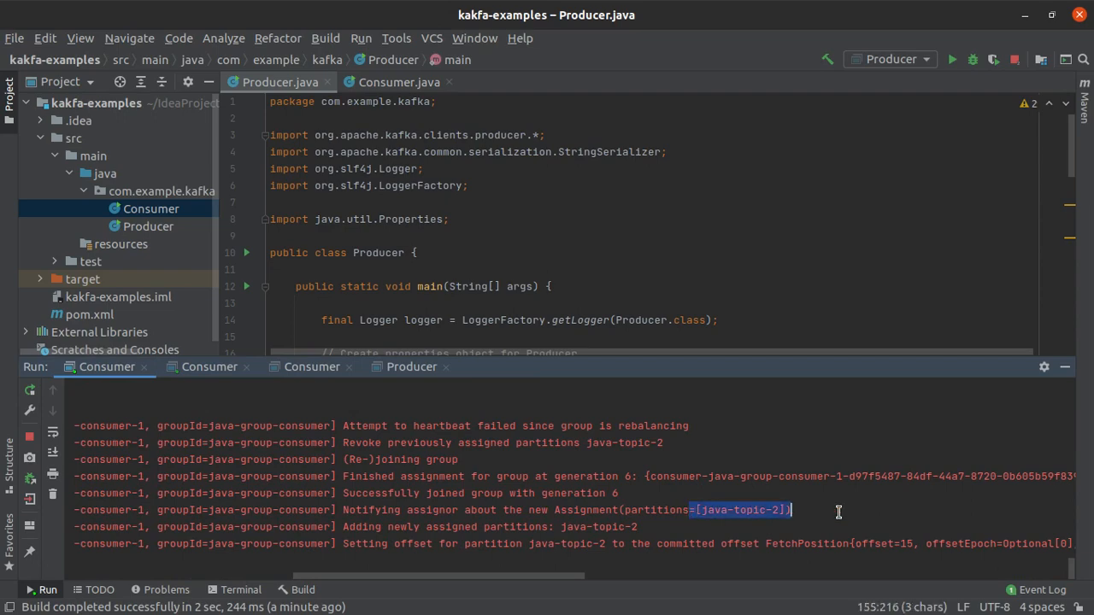
{"action": "left_click", "coordinate": [398, 82]}
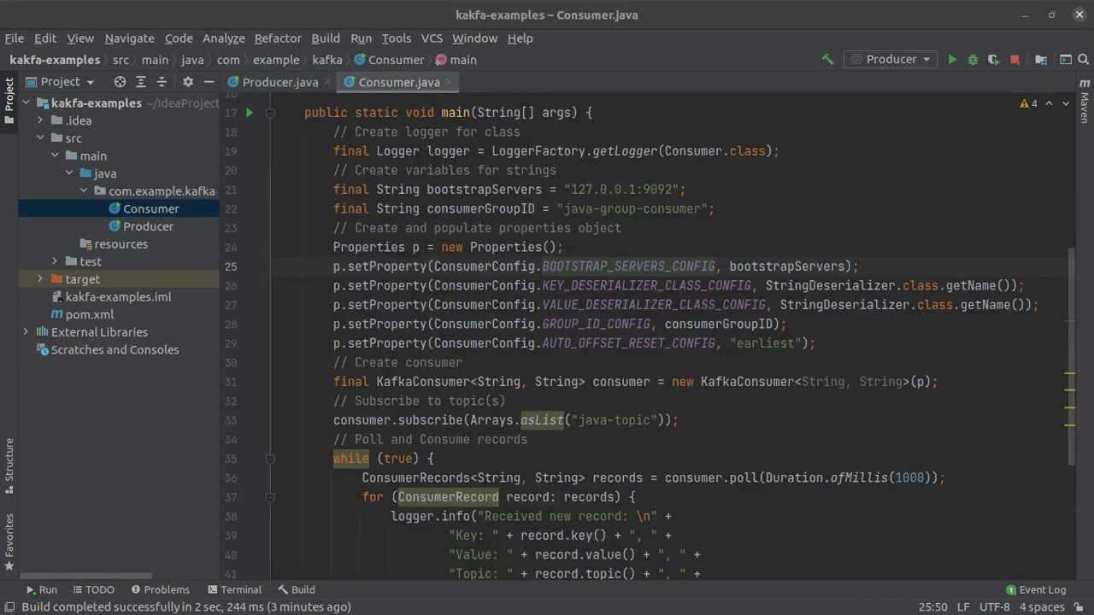